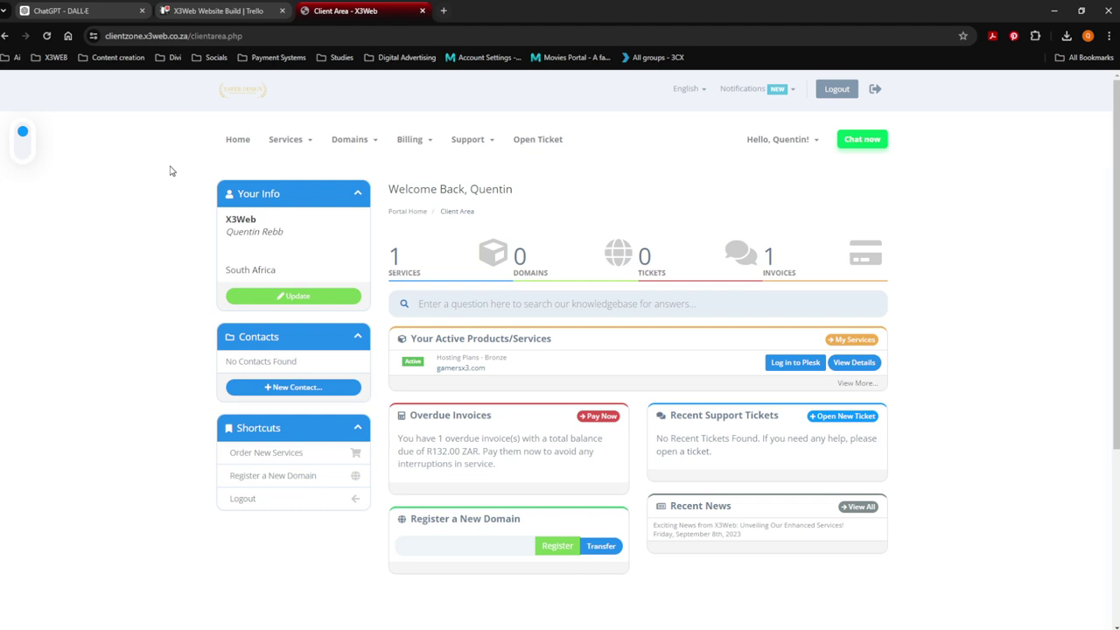
mouse_move(644, 168)
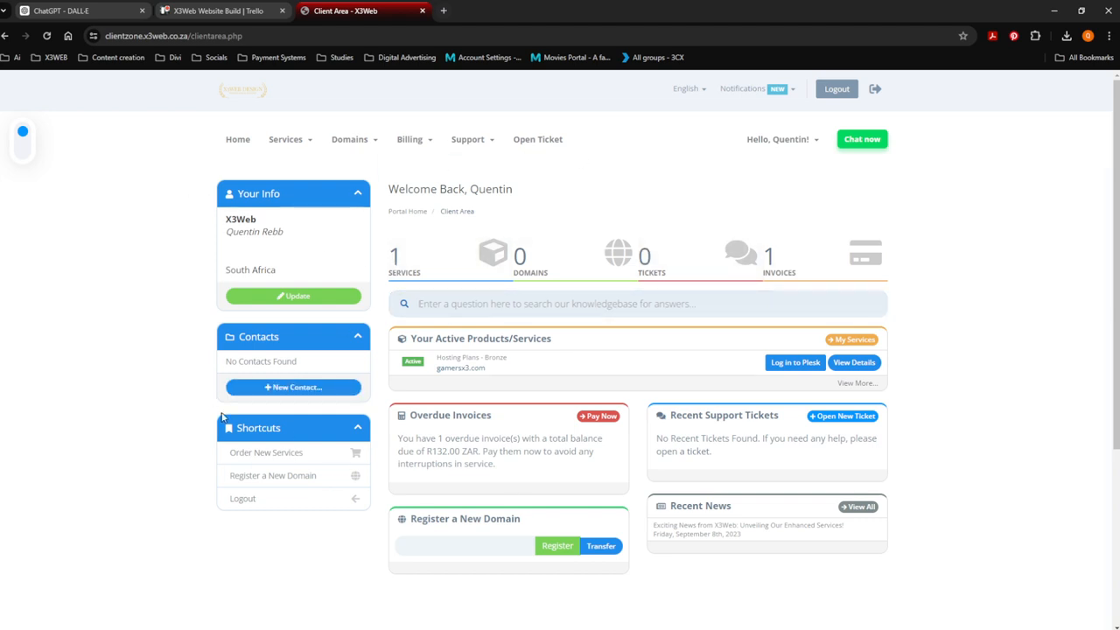
- Scroll the client area dashboard to review the gamersx3.com hosting service
scroll("down", 3)
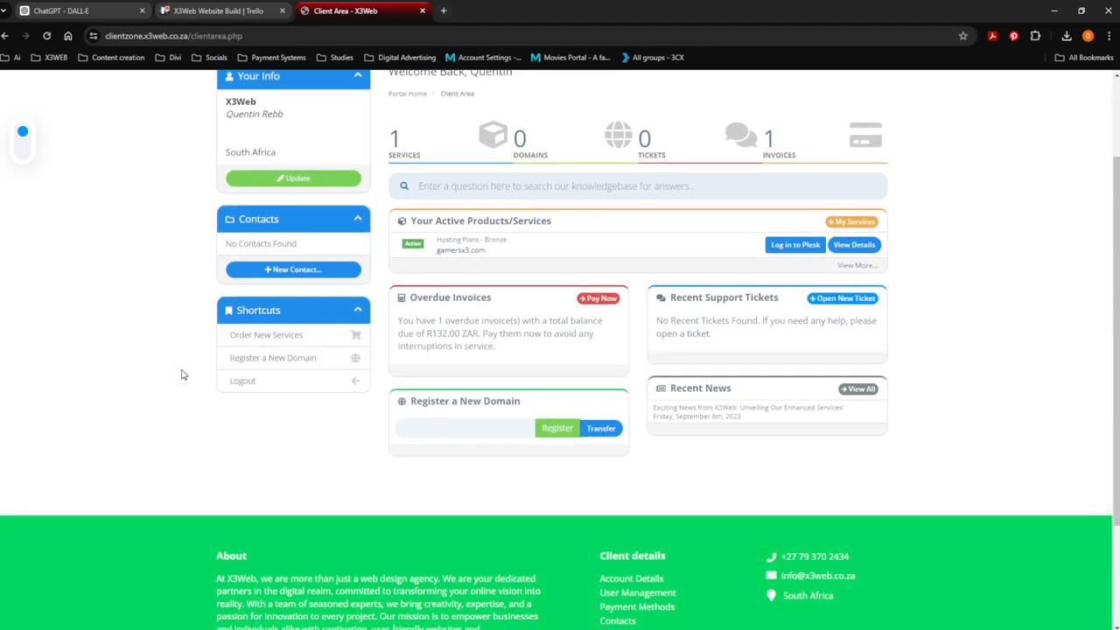
scroll("up", 3)
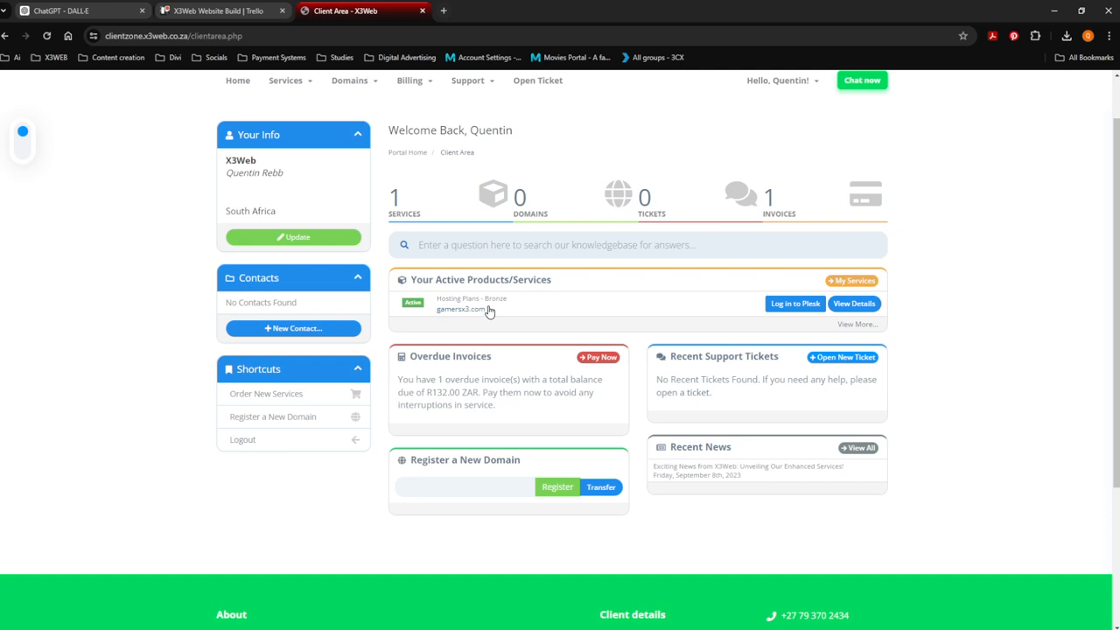
mouse_move(445, 318)
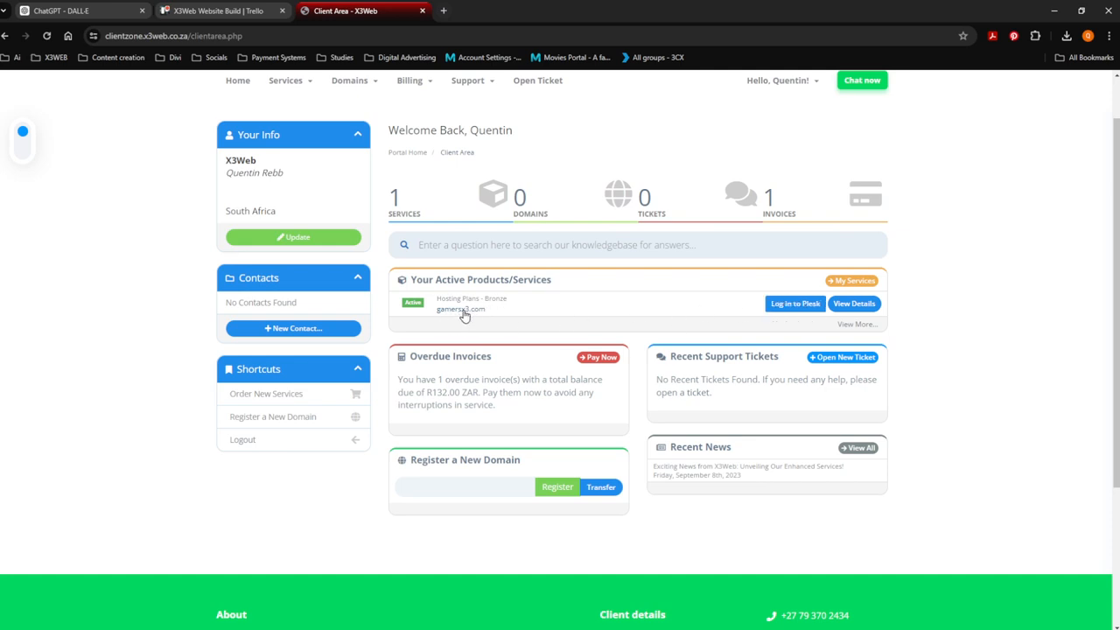
mouse_move(470, 315)
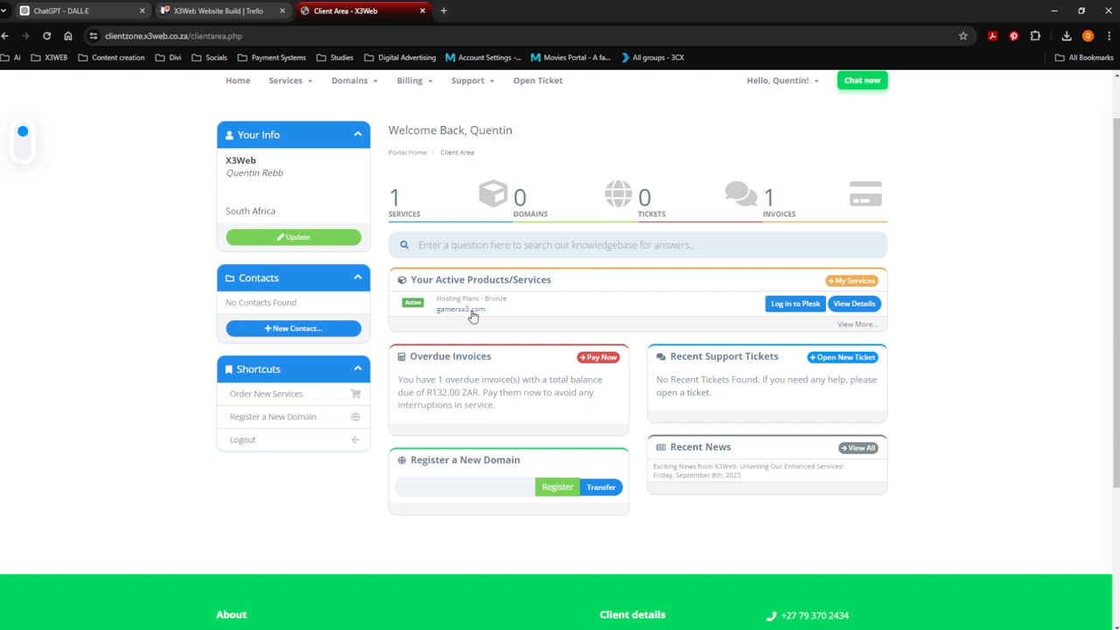
mouse_move(455, 315)
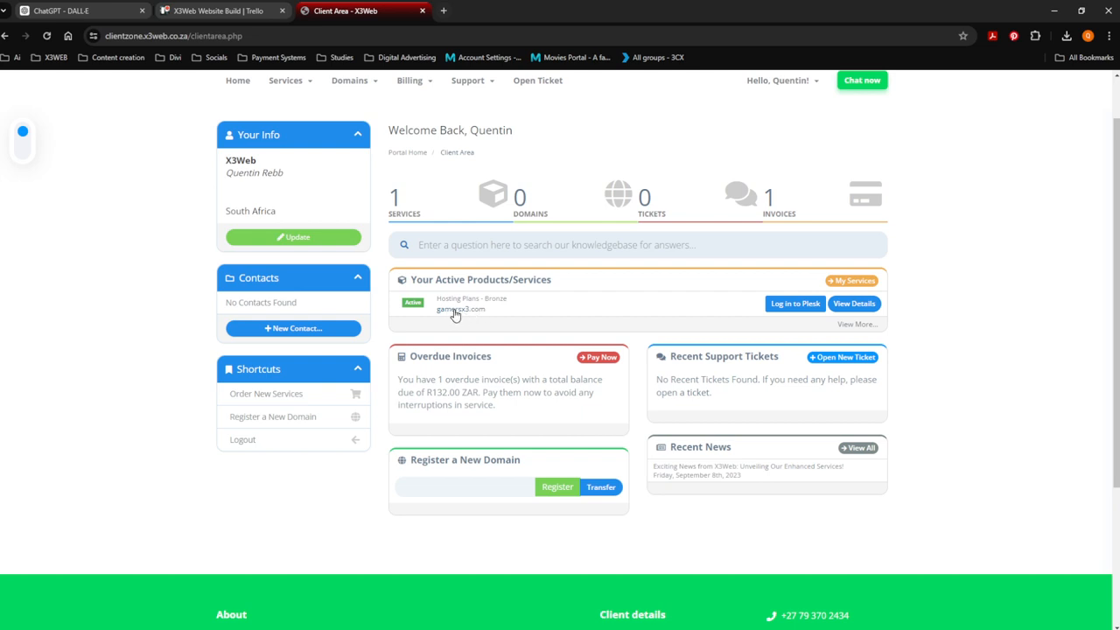
mouse_move(471, 315)
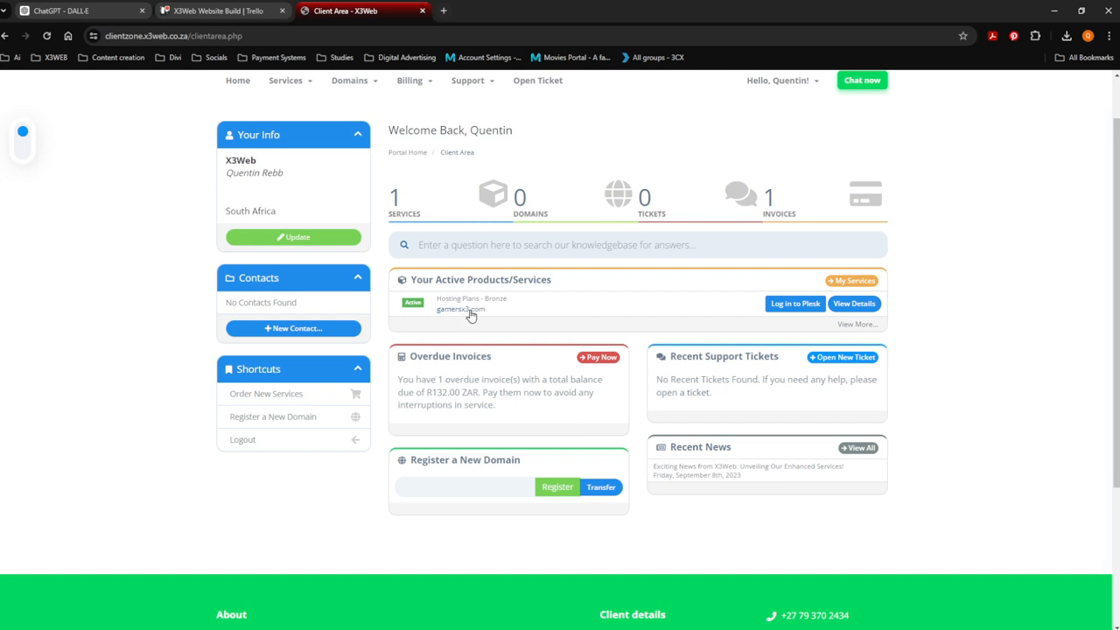
mouse_move(795, 304)
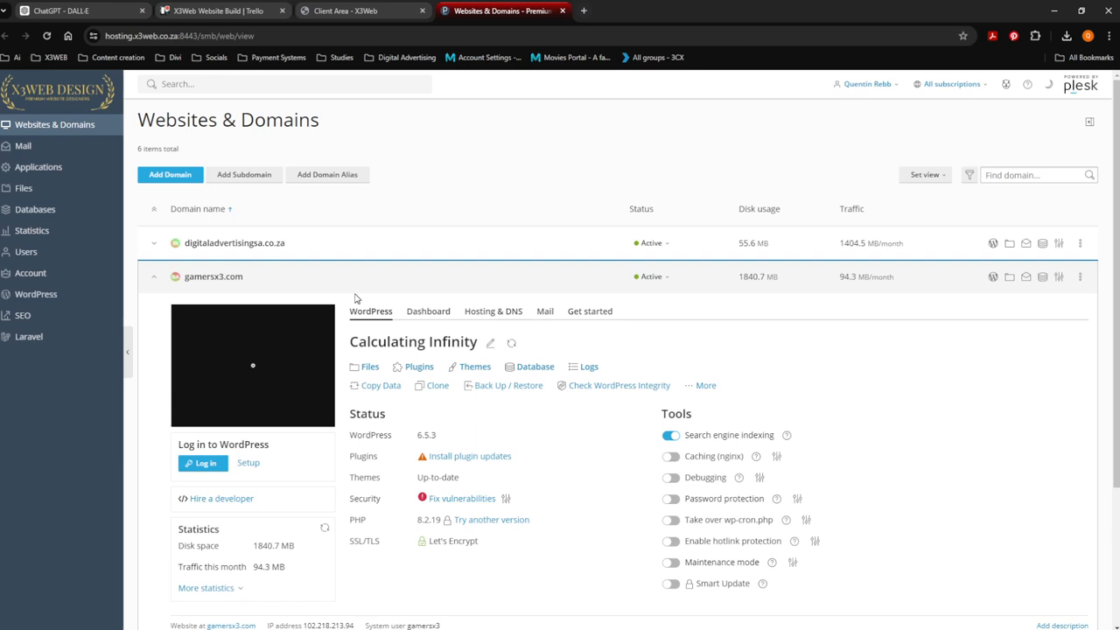
- Expand gamersx3.com in Websites & Domains and show its Mail options
left_click(154, 276)
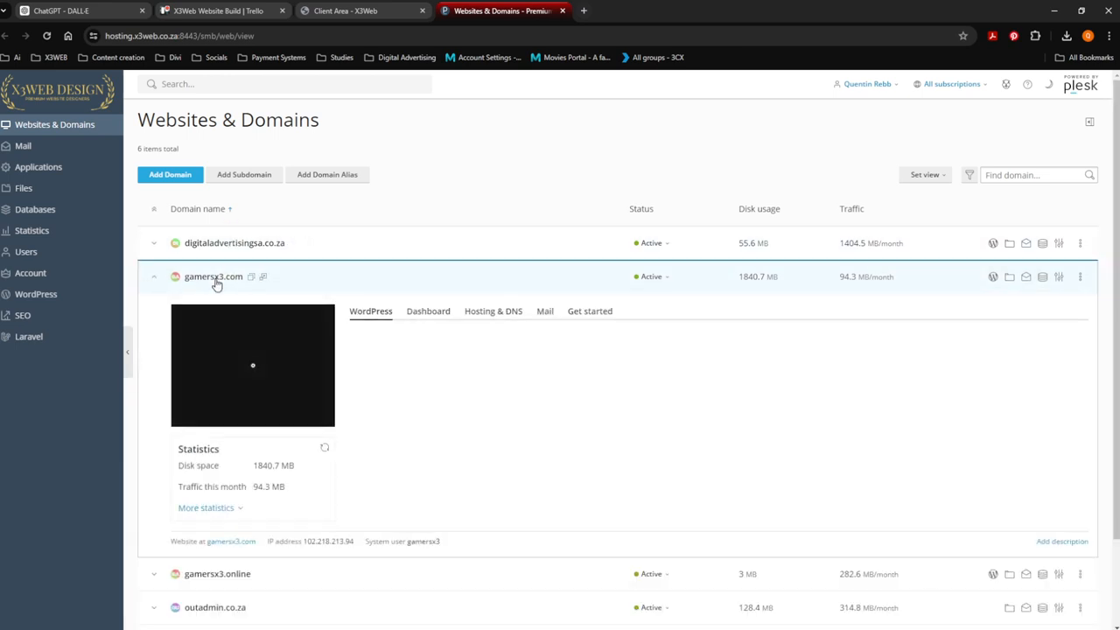
left_click(372, 312)
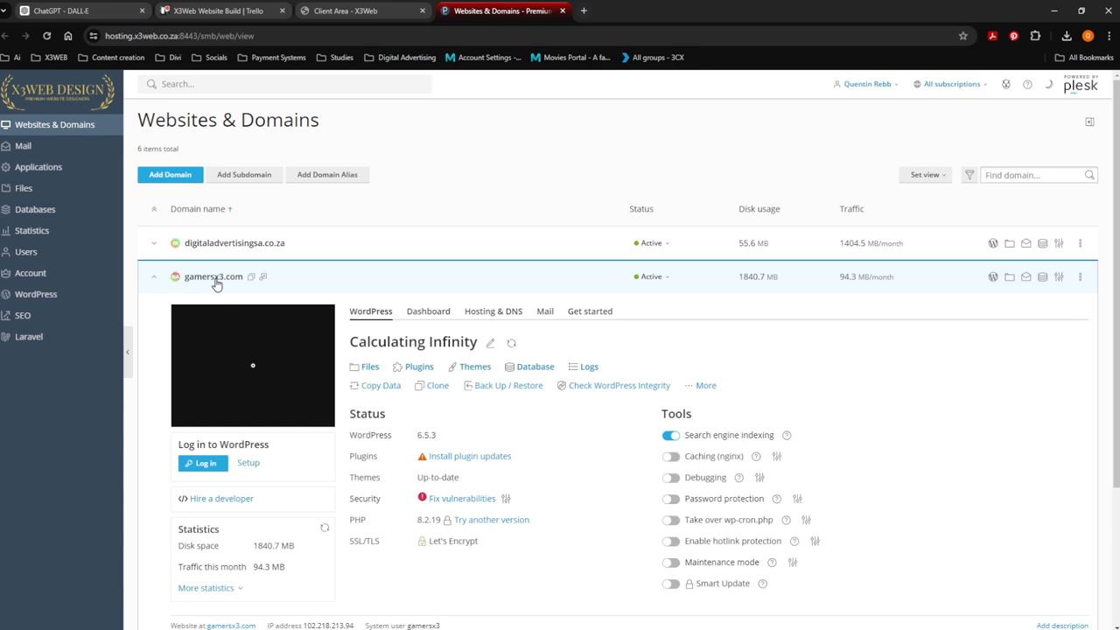
scroll("down", 3)
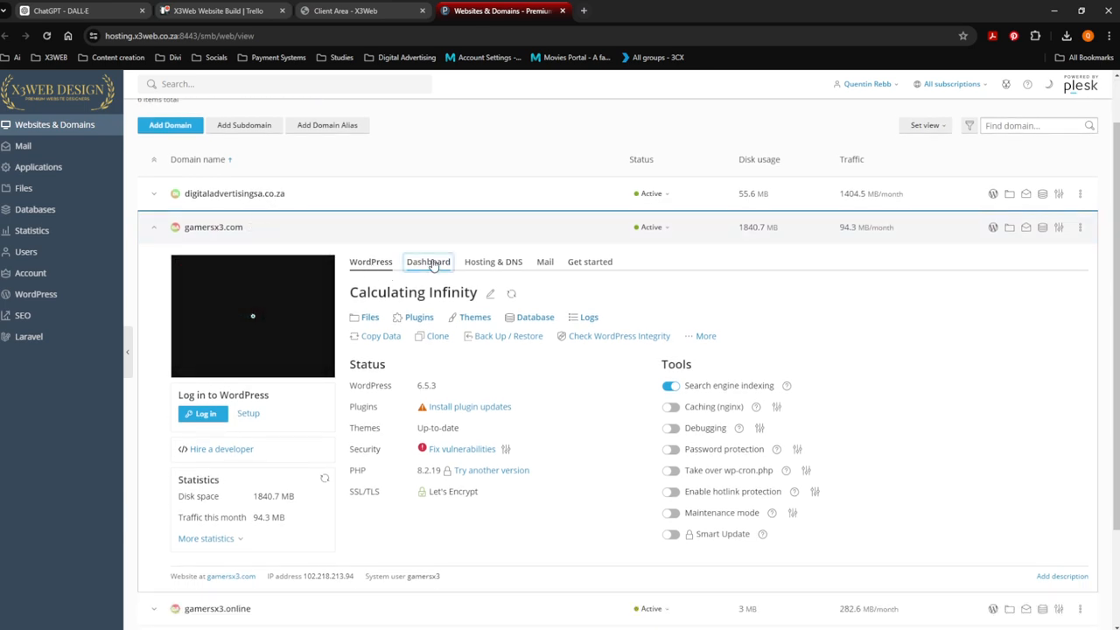
left_click(493, 263)
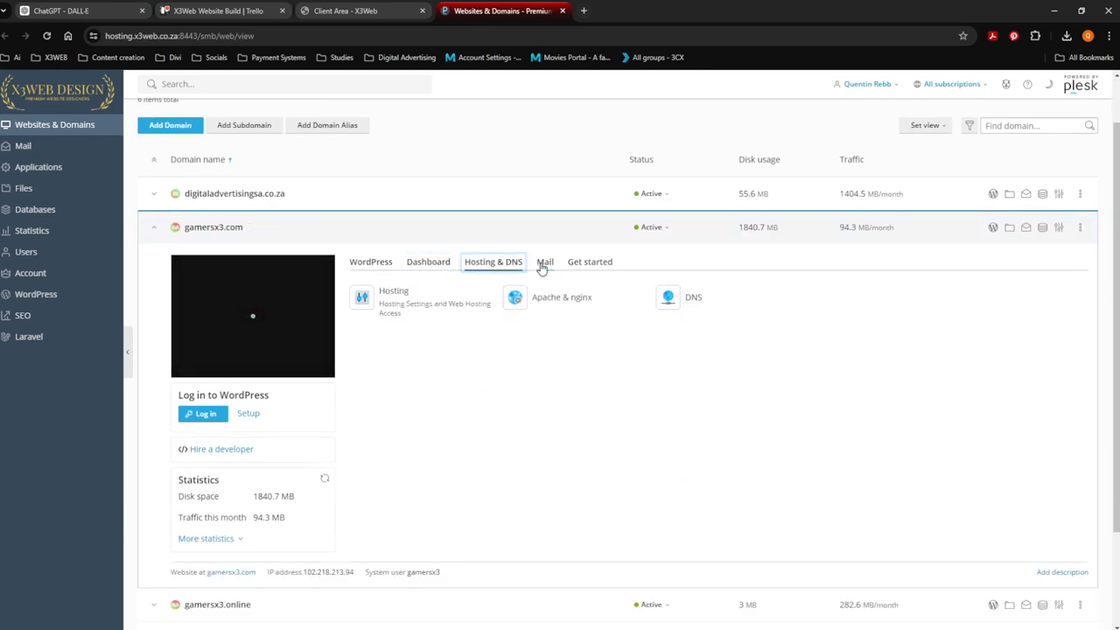
left_click(545, 261)
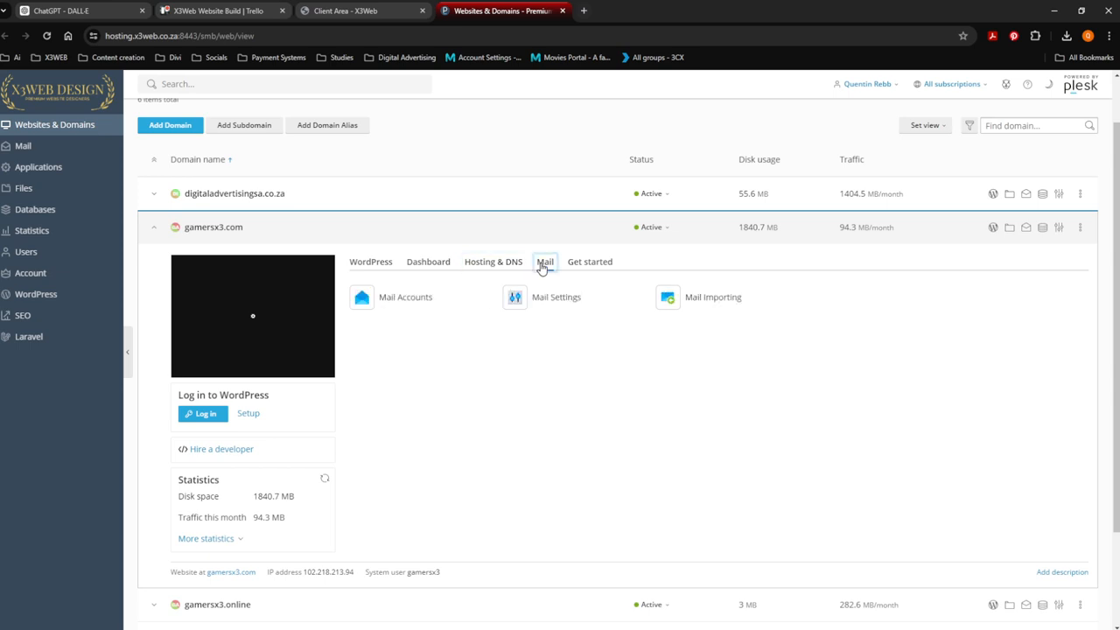
left_click(590, 263)
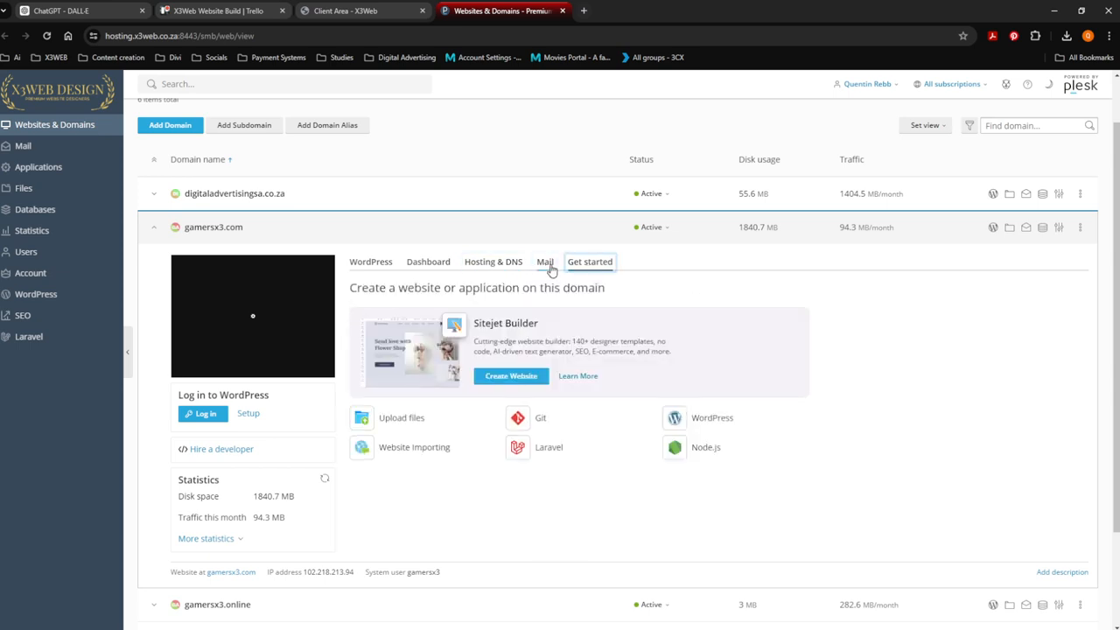
left_click(544, 263)
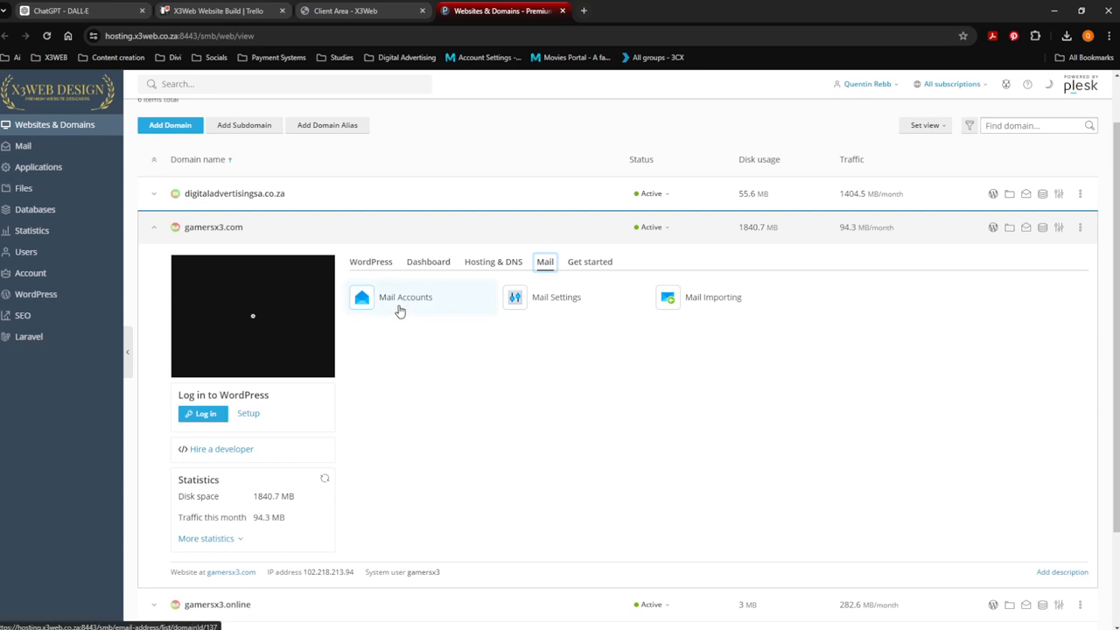
- Show the gamersx3.com mail accounts list and start creating a new email address
left_click(406, 298)
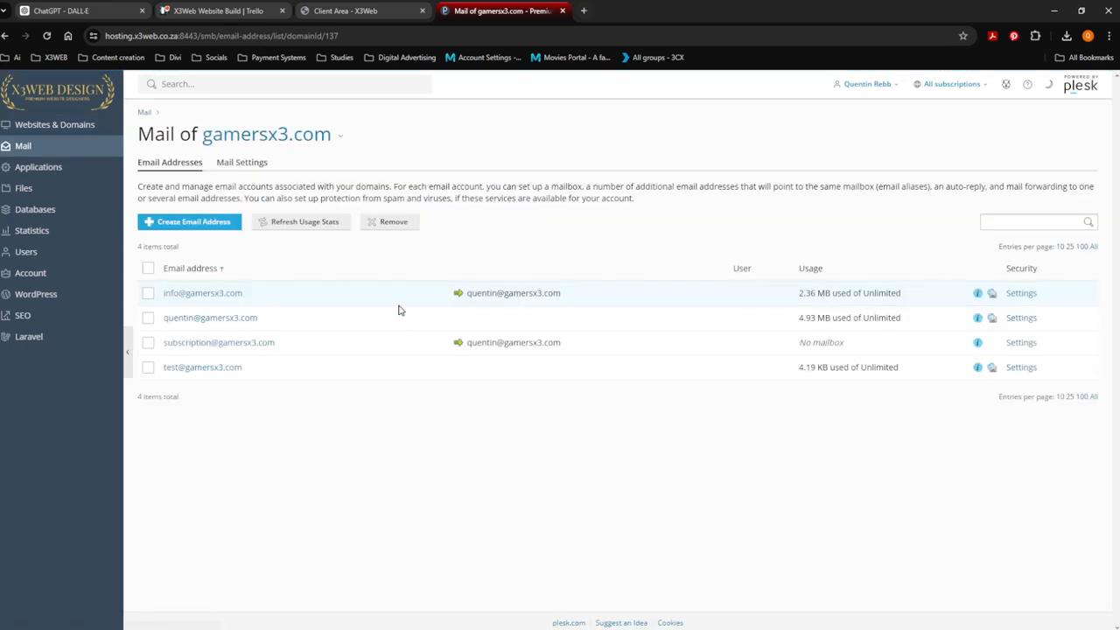
mouse_move(456, 308)
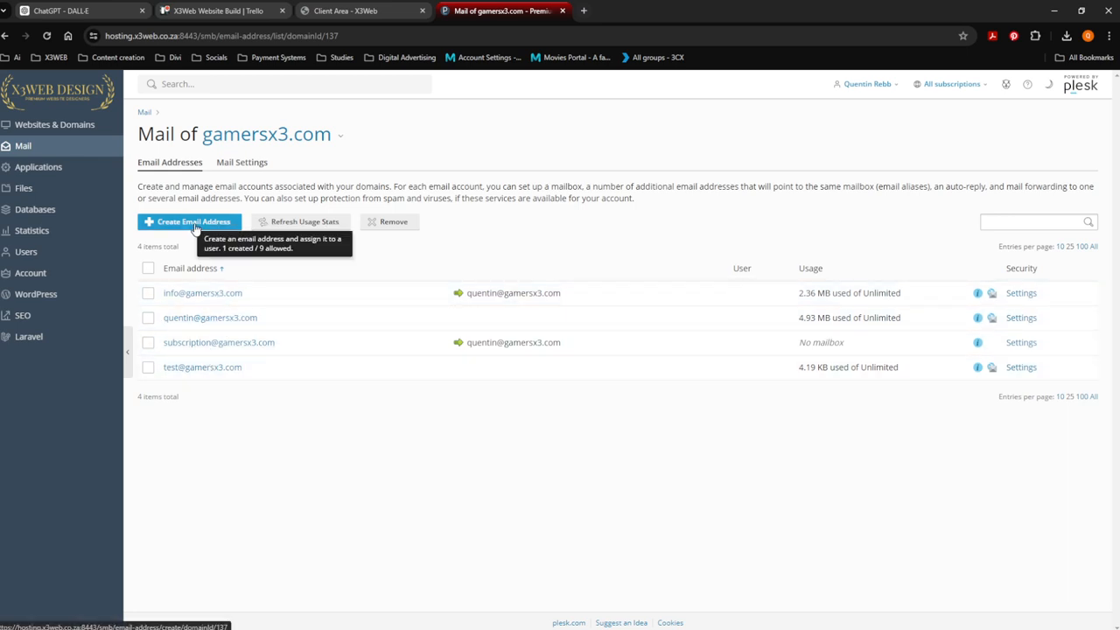
left_click(188, 220)
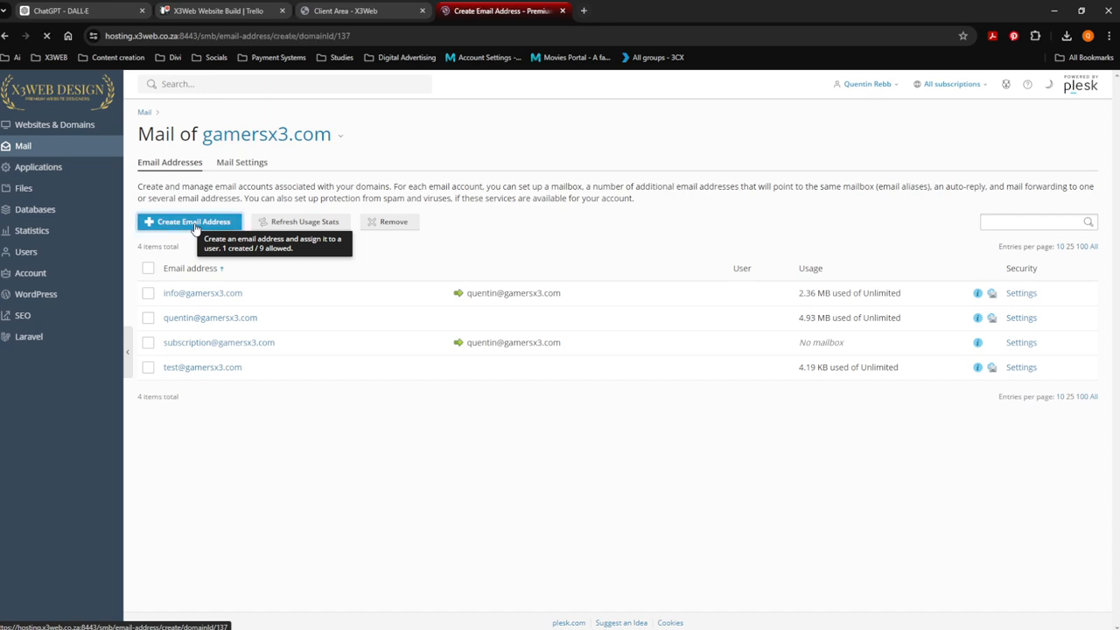
left_click(189, 220)
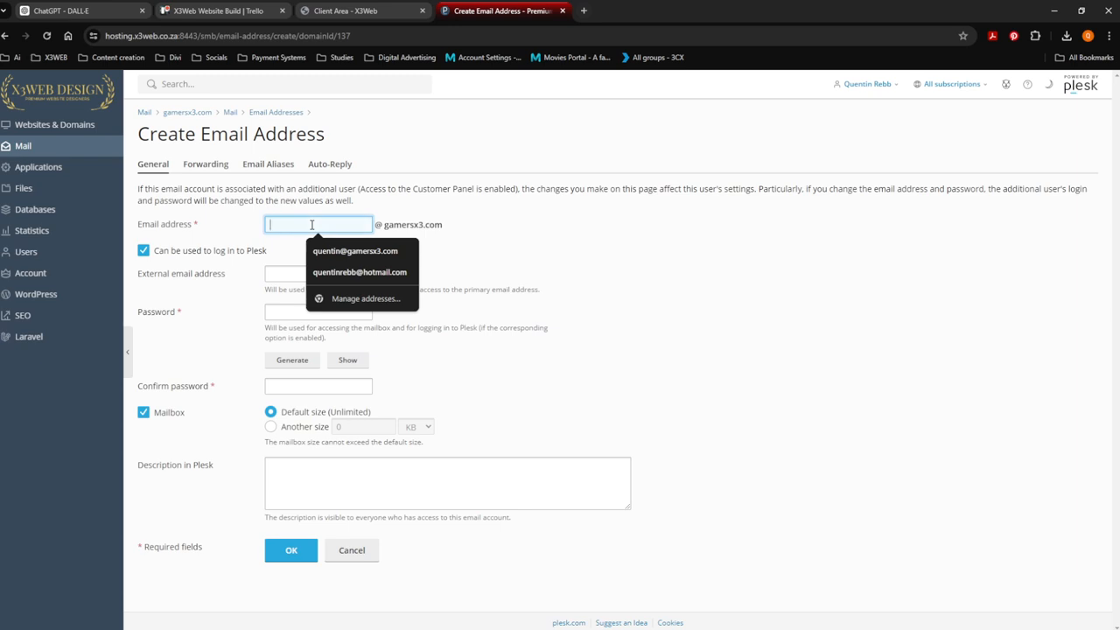
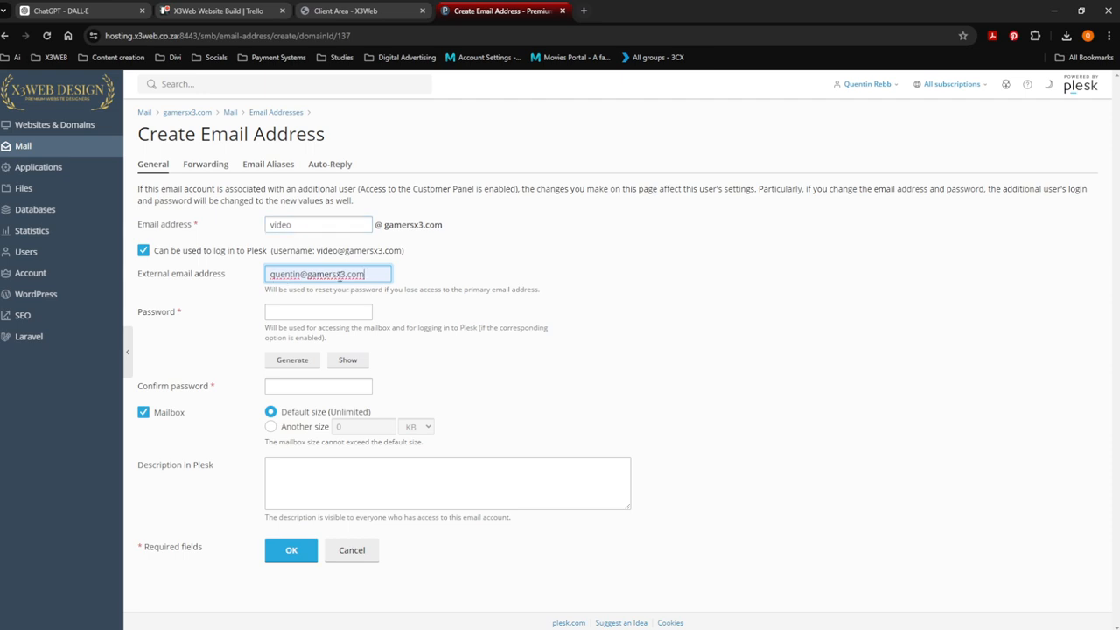
mouse_move(429, 273)
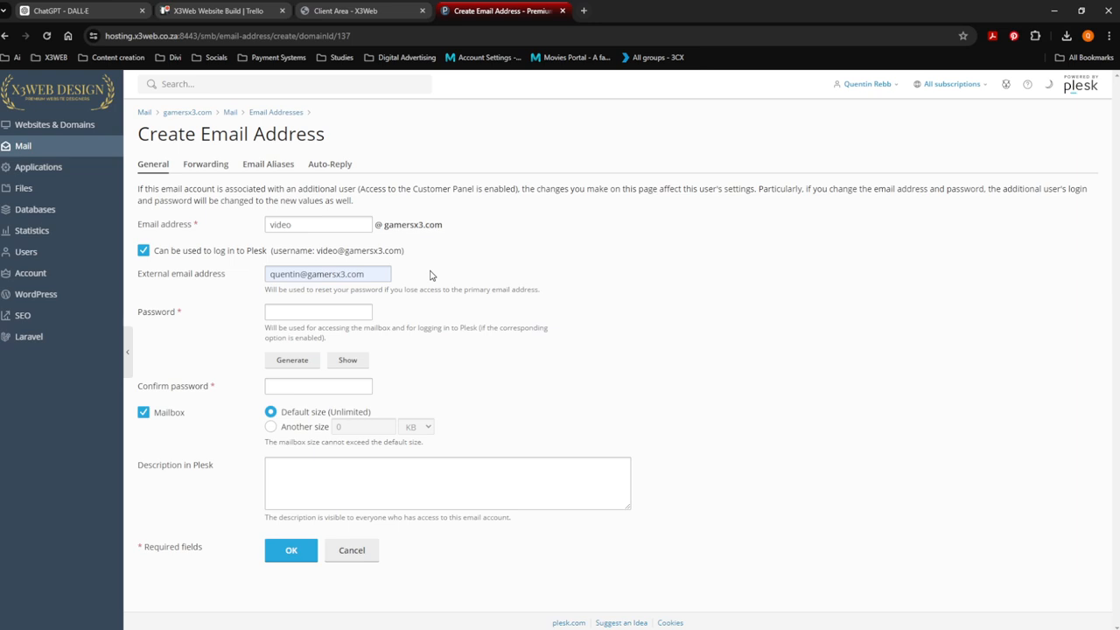
- Generate and reveal a strong password for the mailbox, then submit the new address
left_click(319, 311)
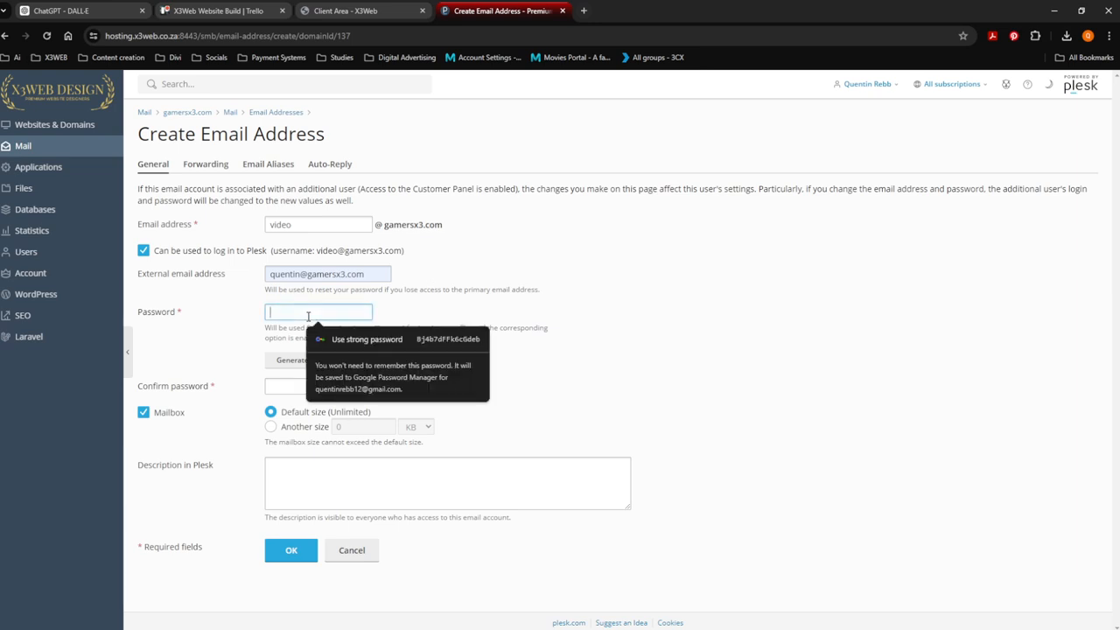
left_click(292, 361)
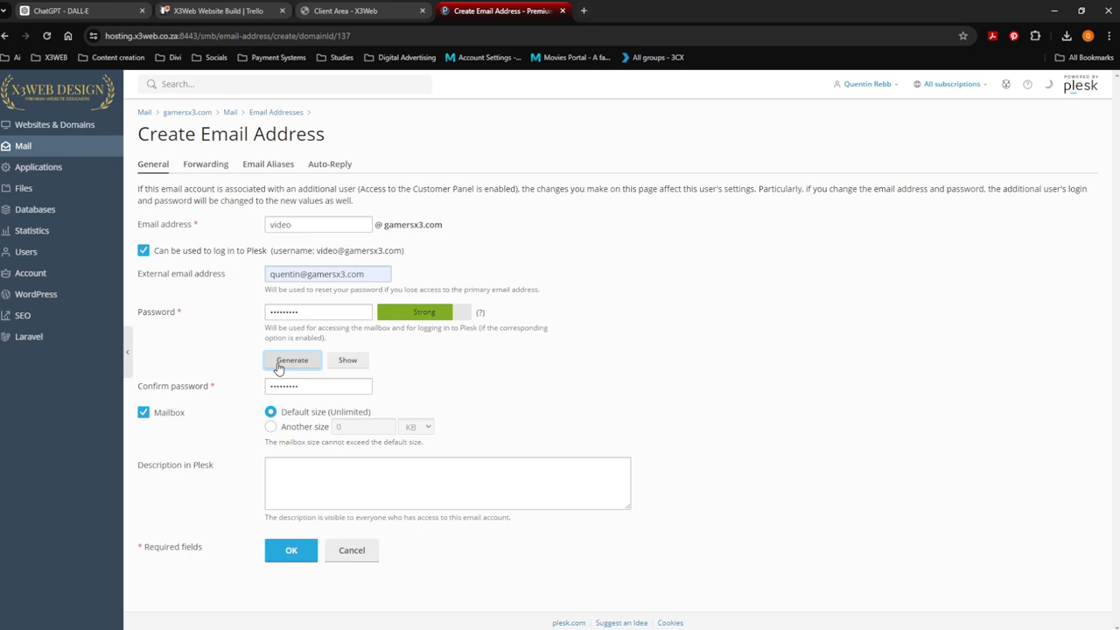
mouse_move(346, 360)
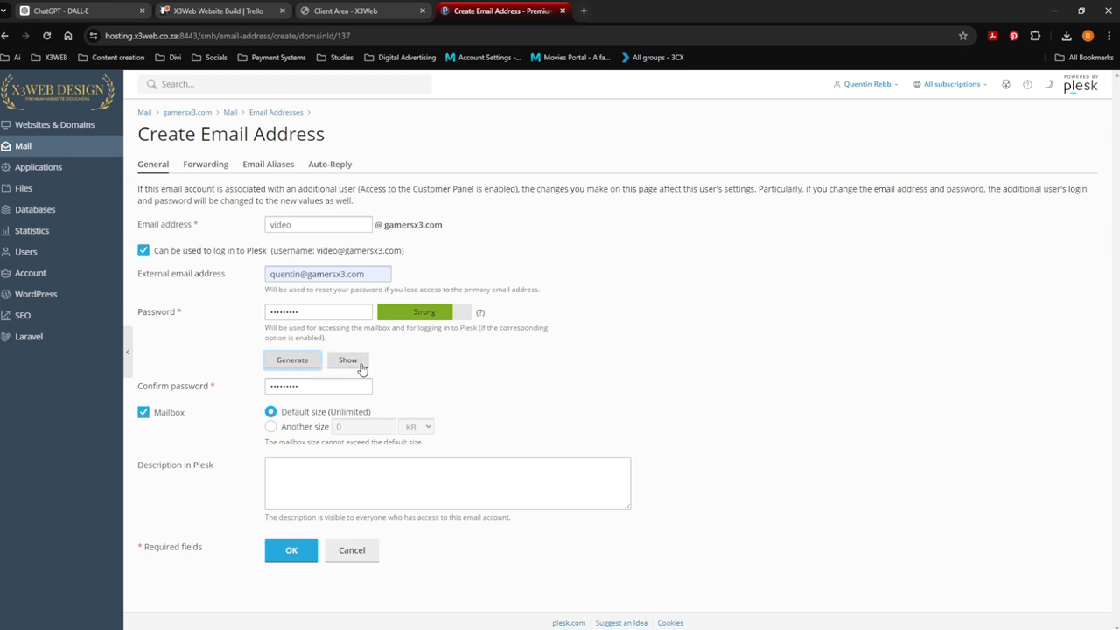
left_click(347, 360)
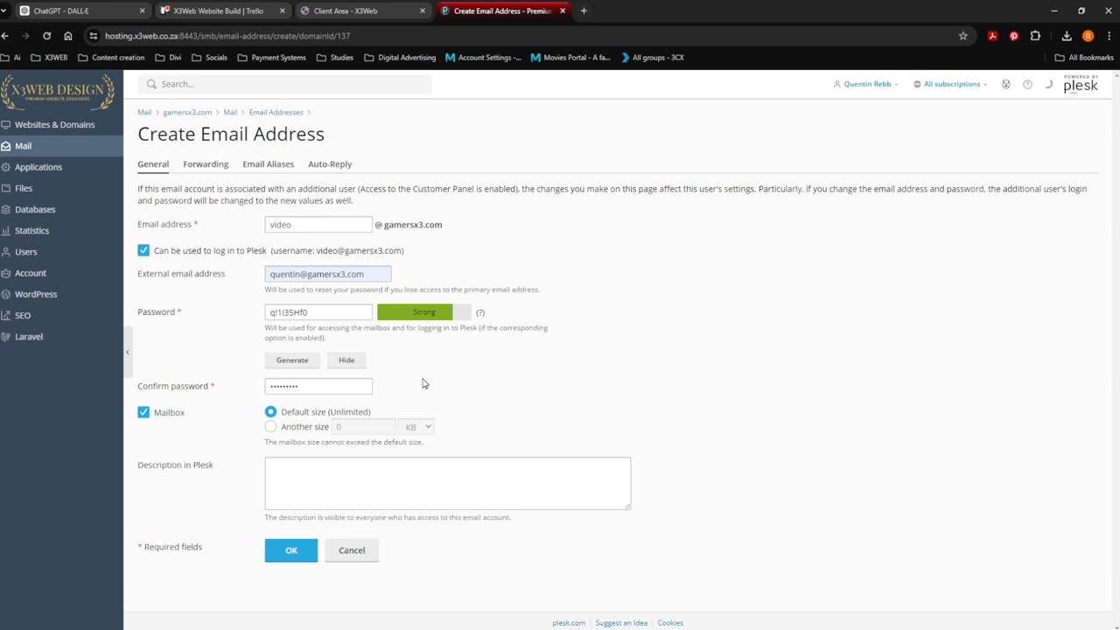
left_click(406, 481)
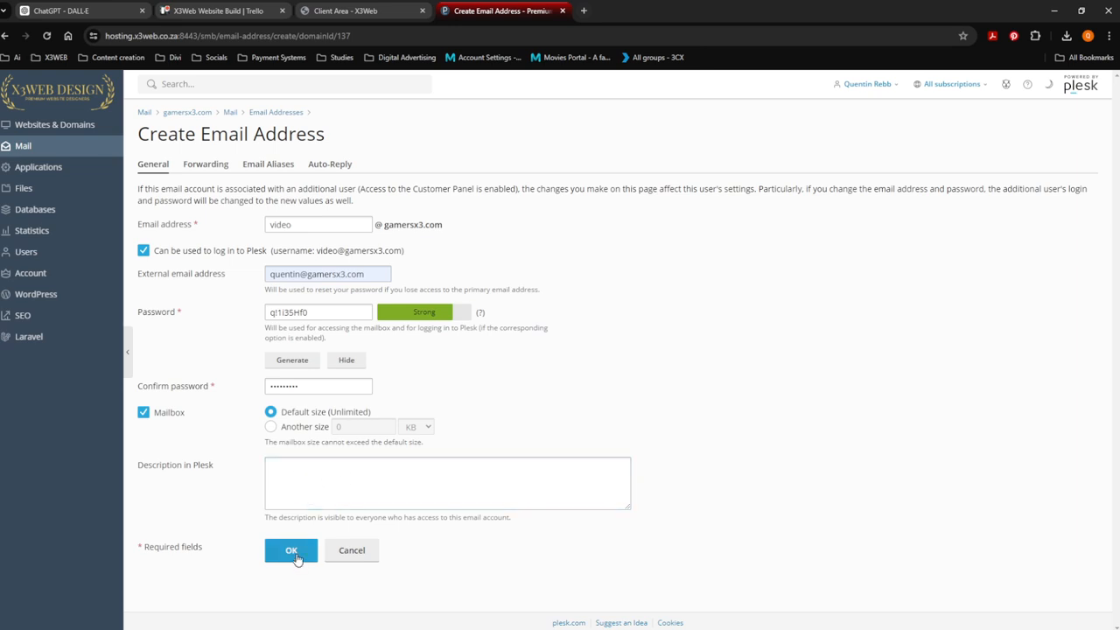
left_click(291, 550)
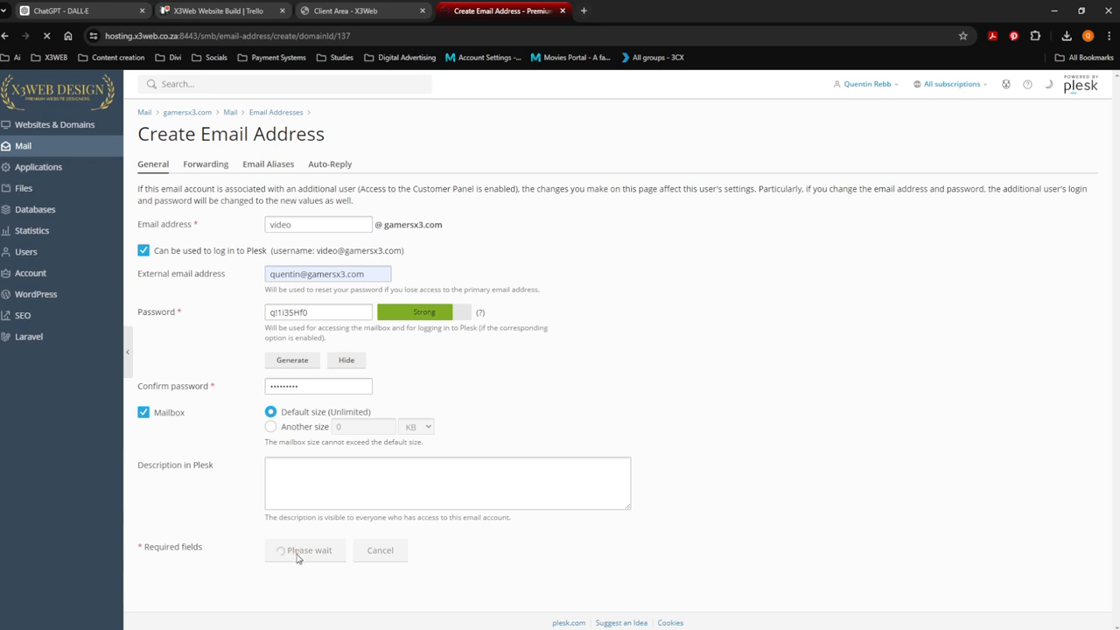
left_click(304, 550)
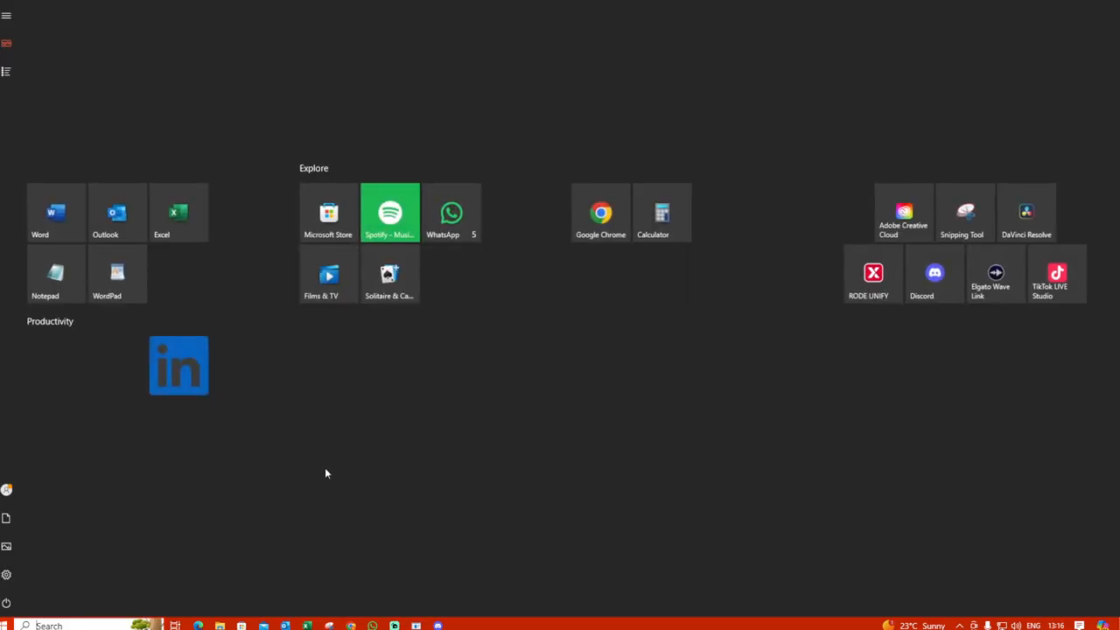
- Launch Control Panel and view its items as small icons to find Mail (Microsoft Outlook)
type("Control Panel")
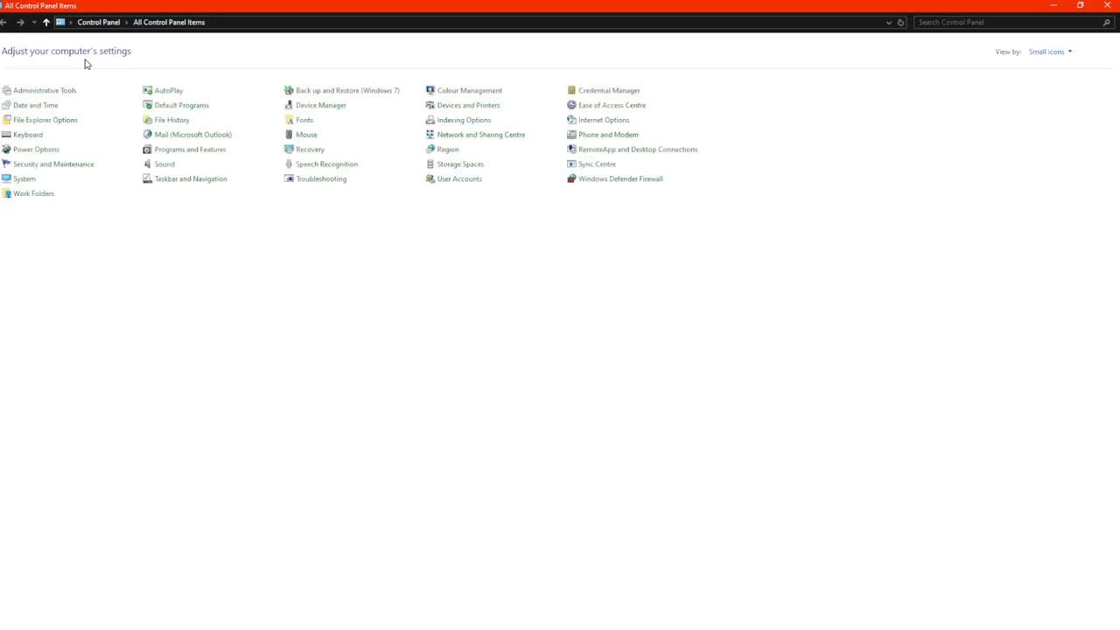
mouse_move(738, 143)
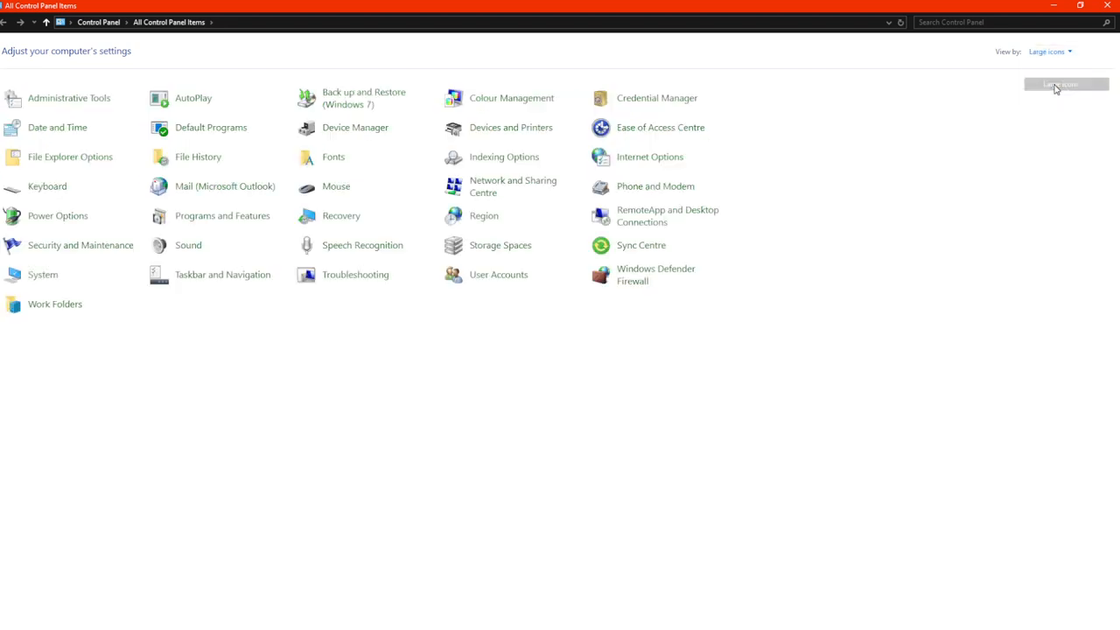
left_click(1050, 51)
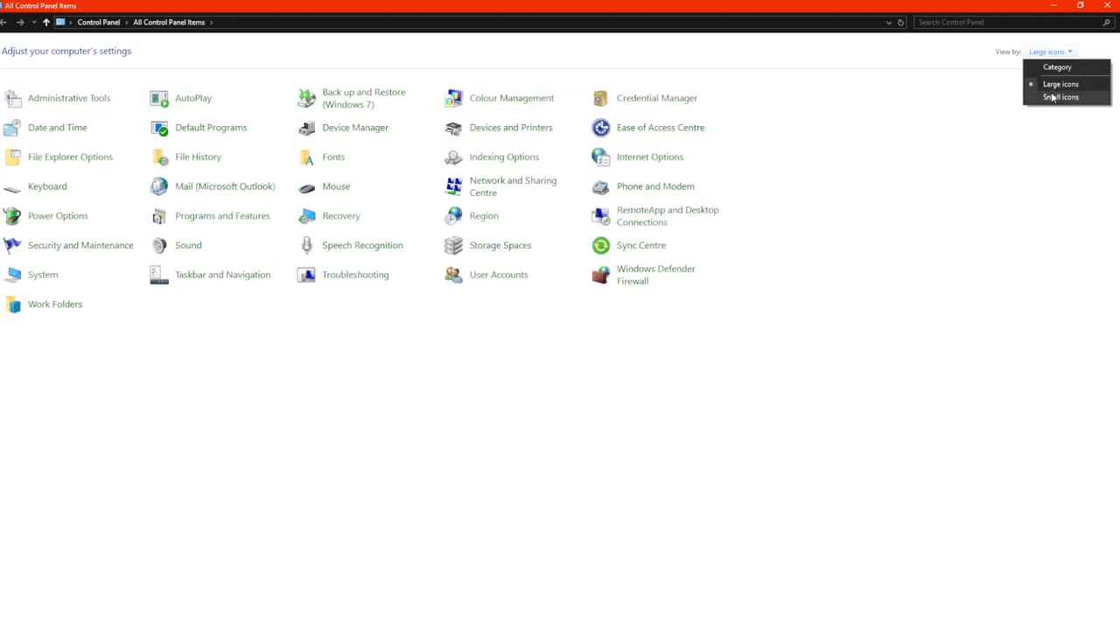
left_click(1060, 98)
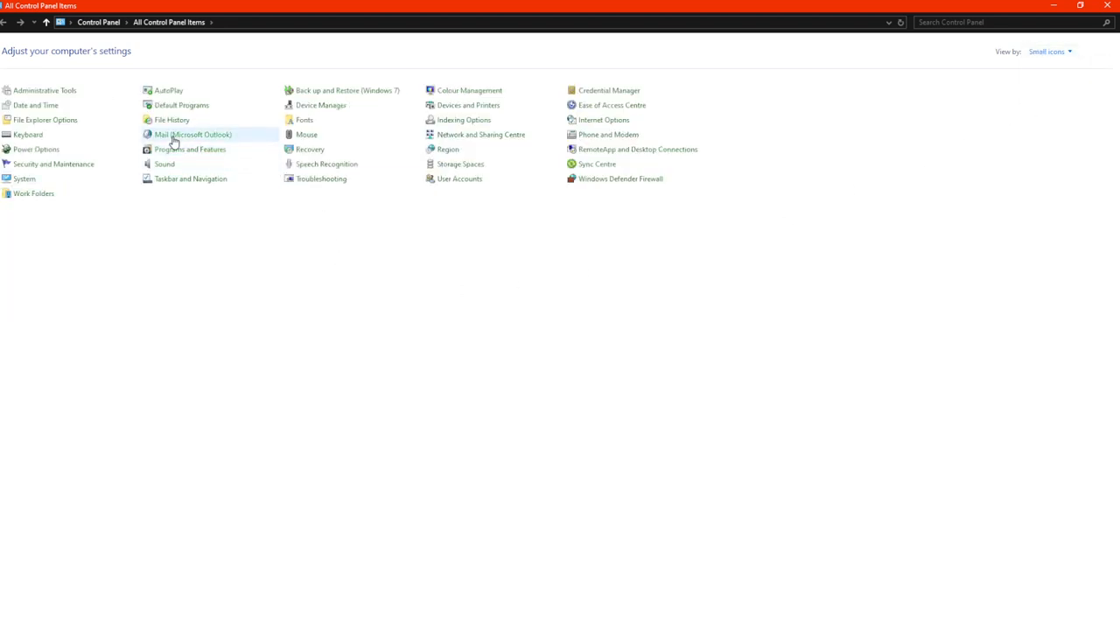
mouse_move(179, 137)
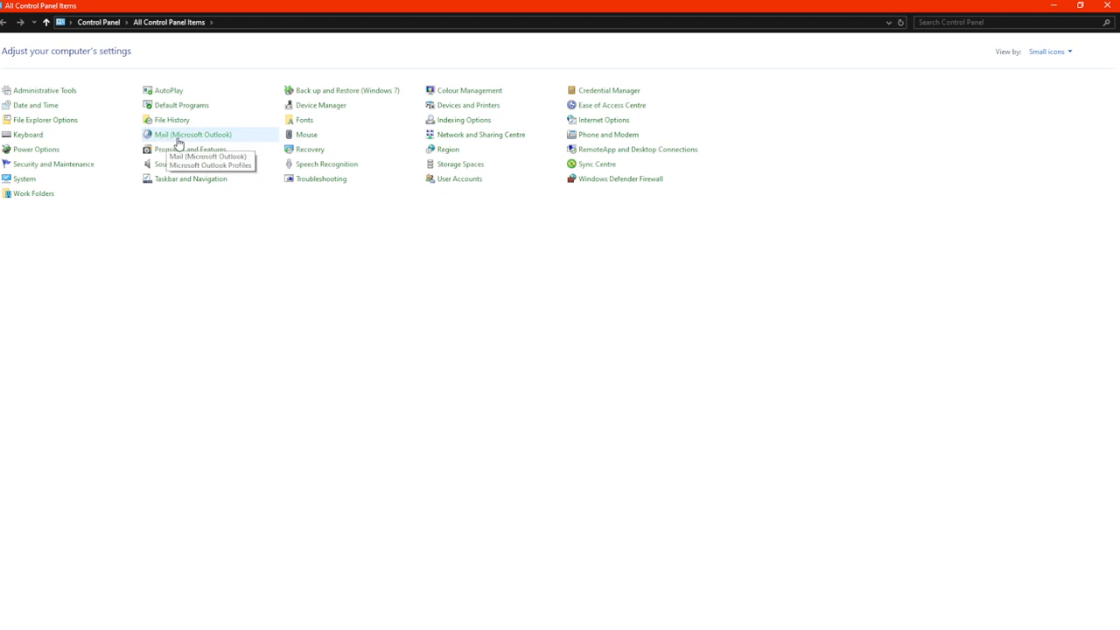
mouse_move(196, 142)
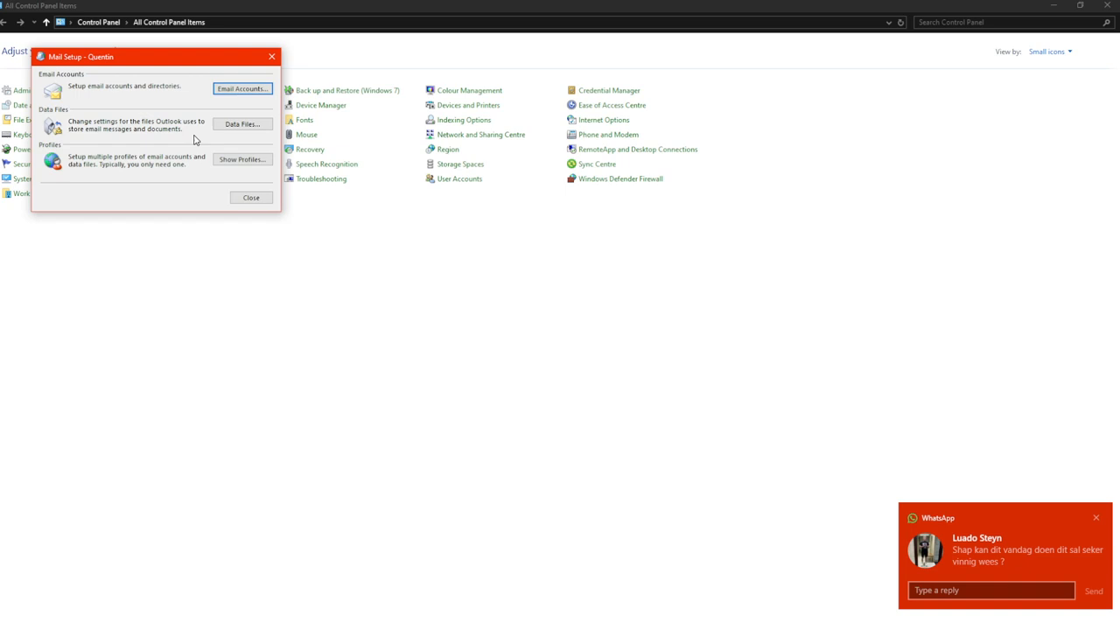
mouse_move(257, 161)
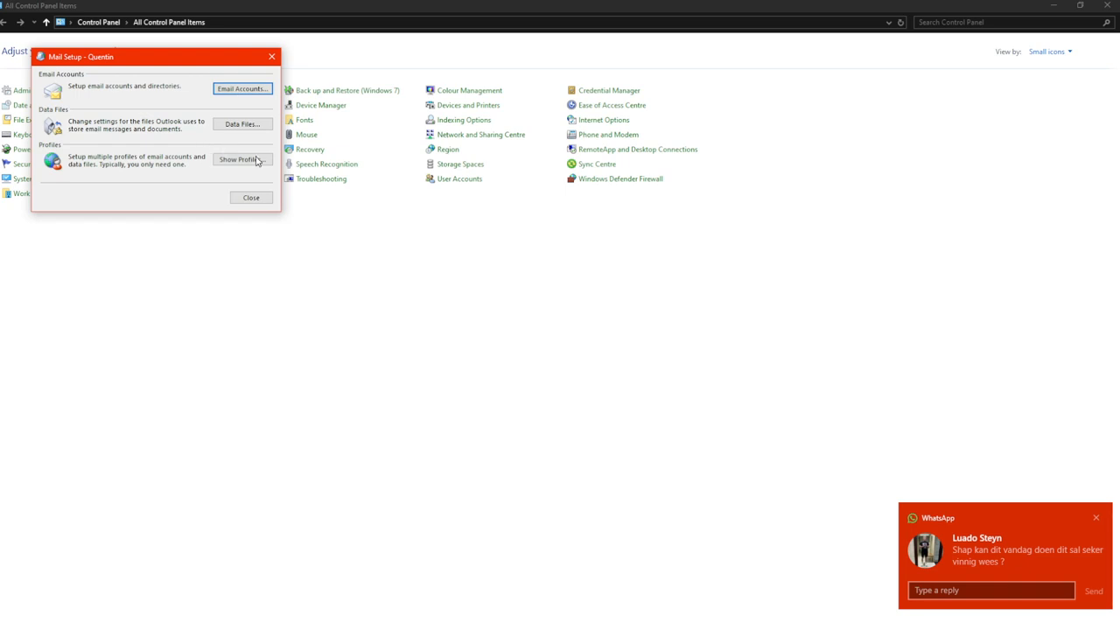
- Start adding a new Outlook email account from Email Accounts
left_click(242, 87)
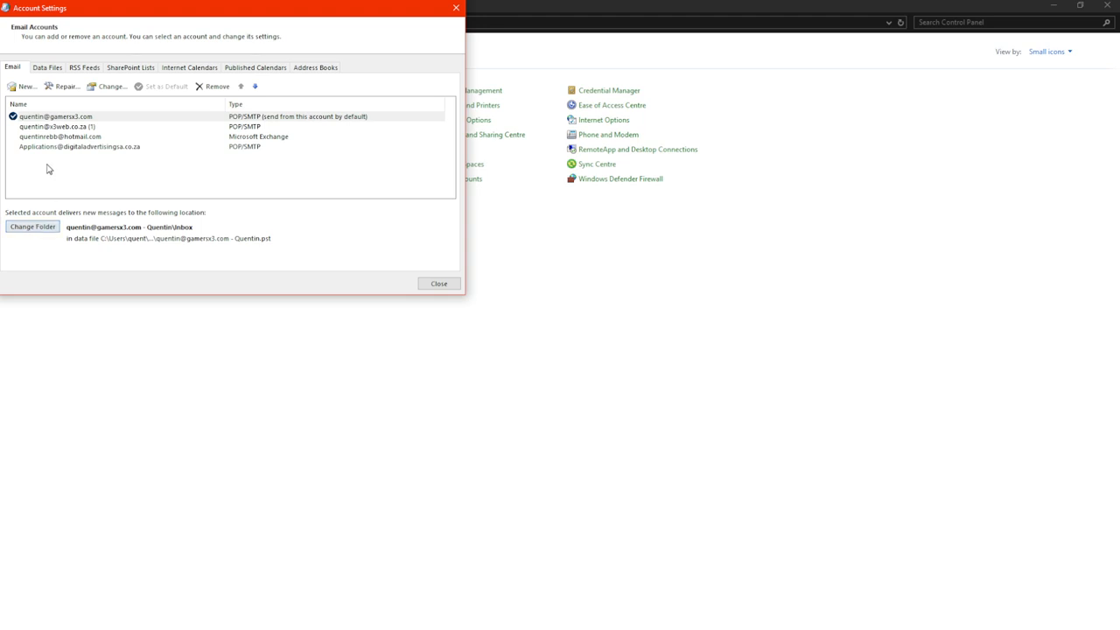
left_click(25, 85)
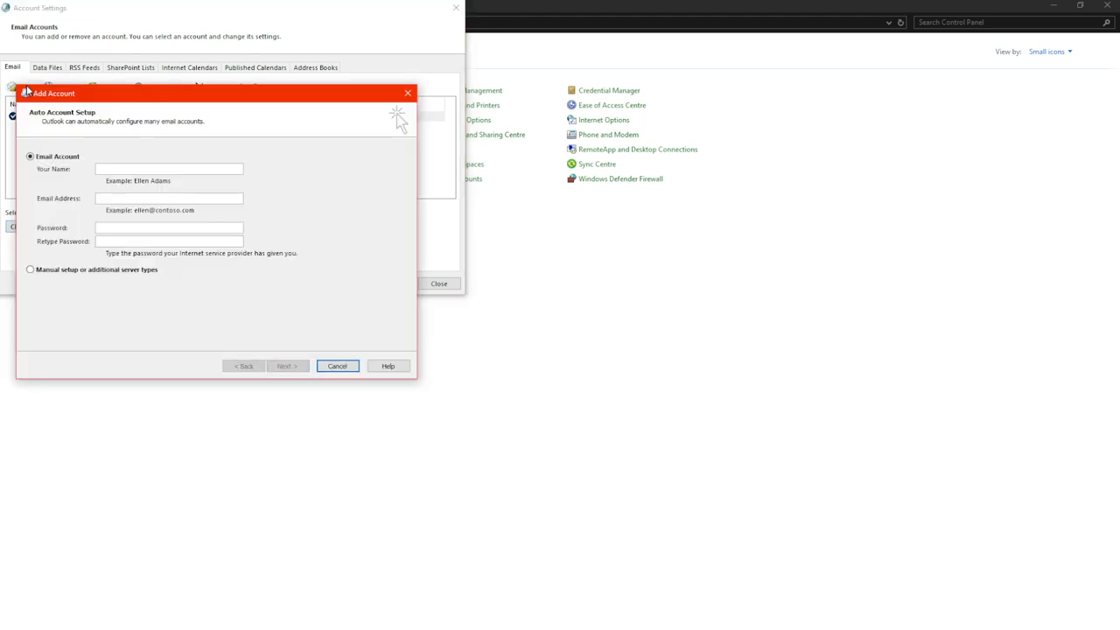
left_click_drag(213, 92, 560, 206)
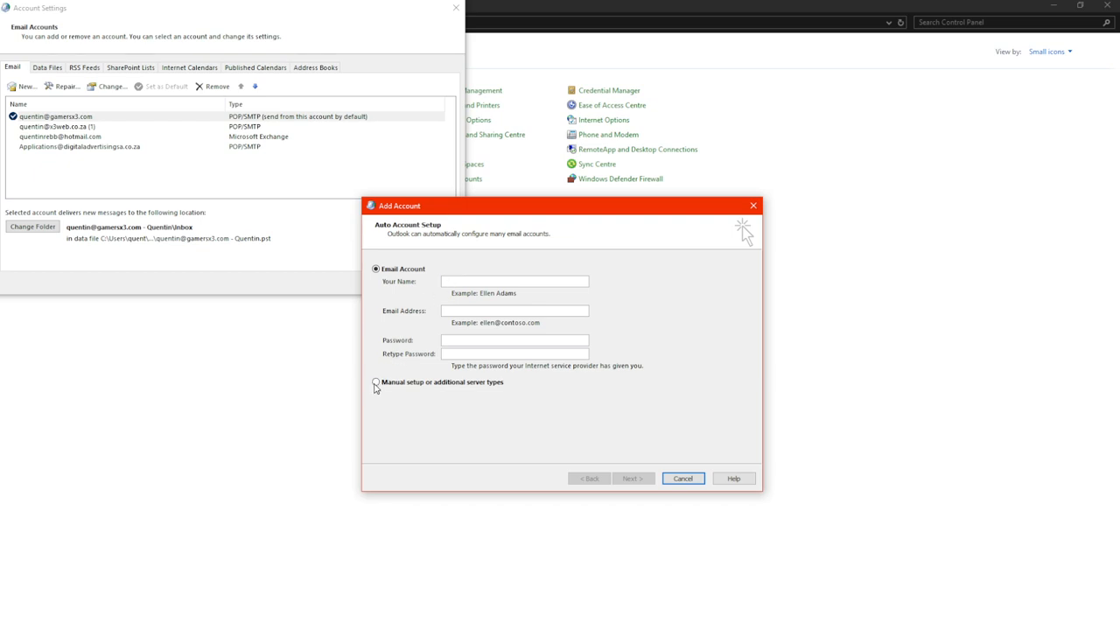
- Choose manual setup as a POP or IMAP account and continue to server settings
left_click(376, 381)
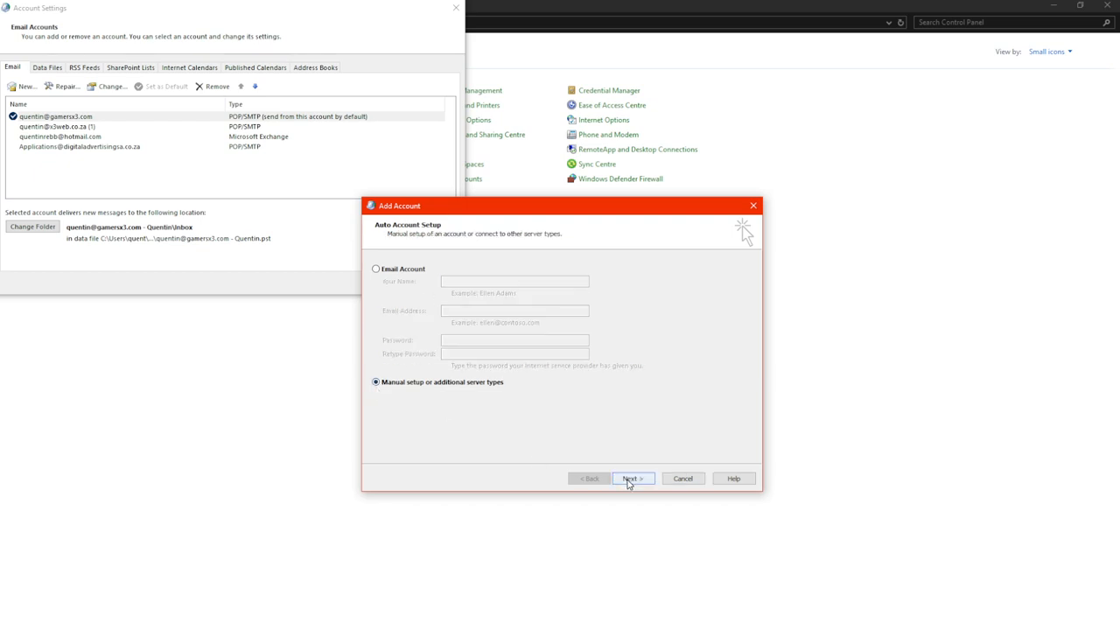
left_click(633, 478)
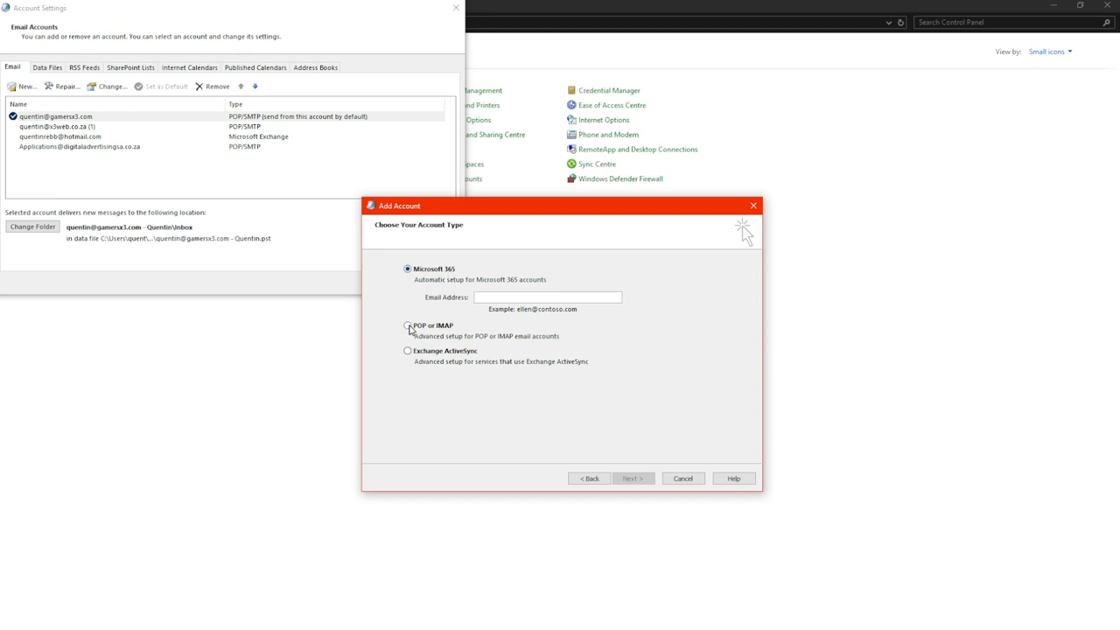
left_click(406, 324)
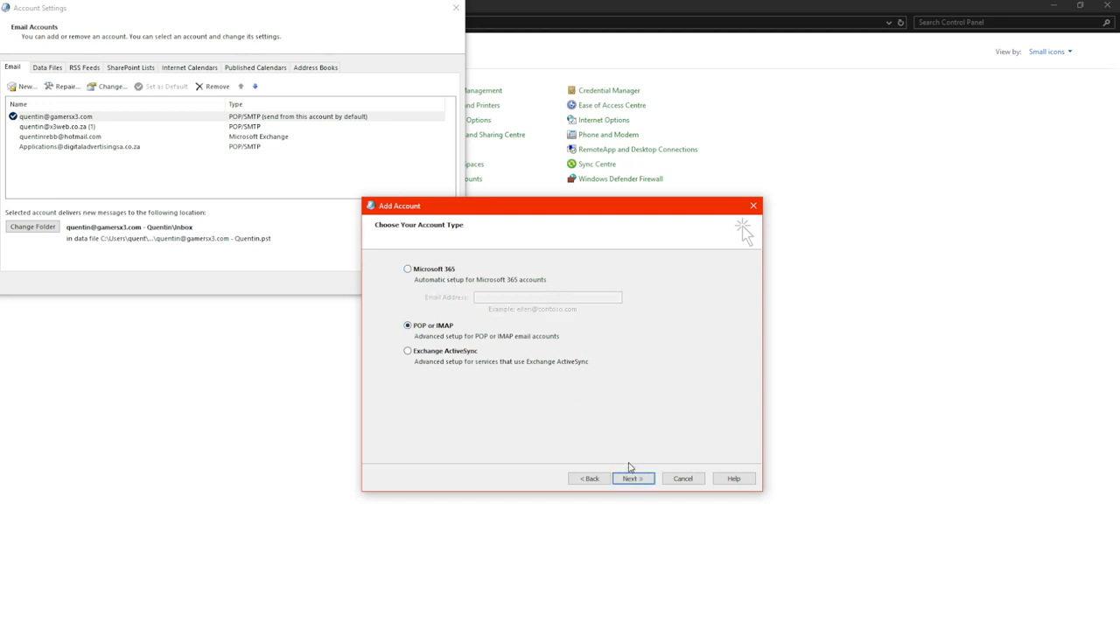
left_click(632, 480)
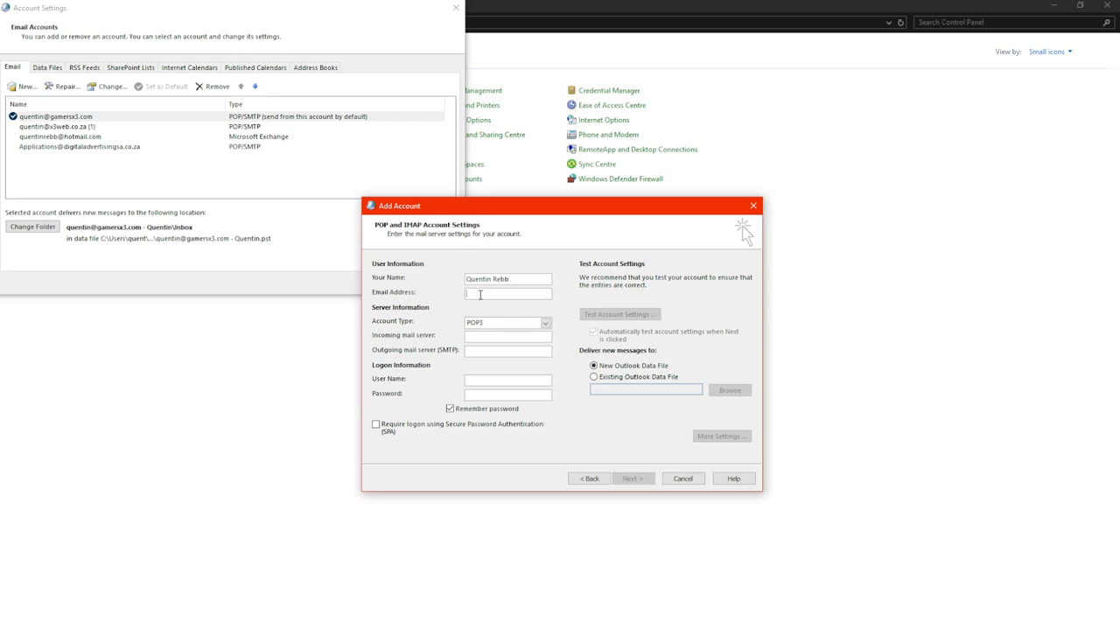
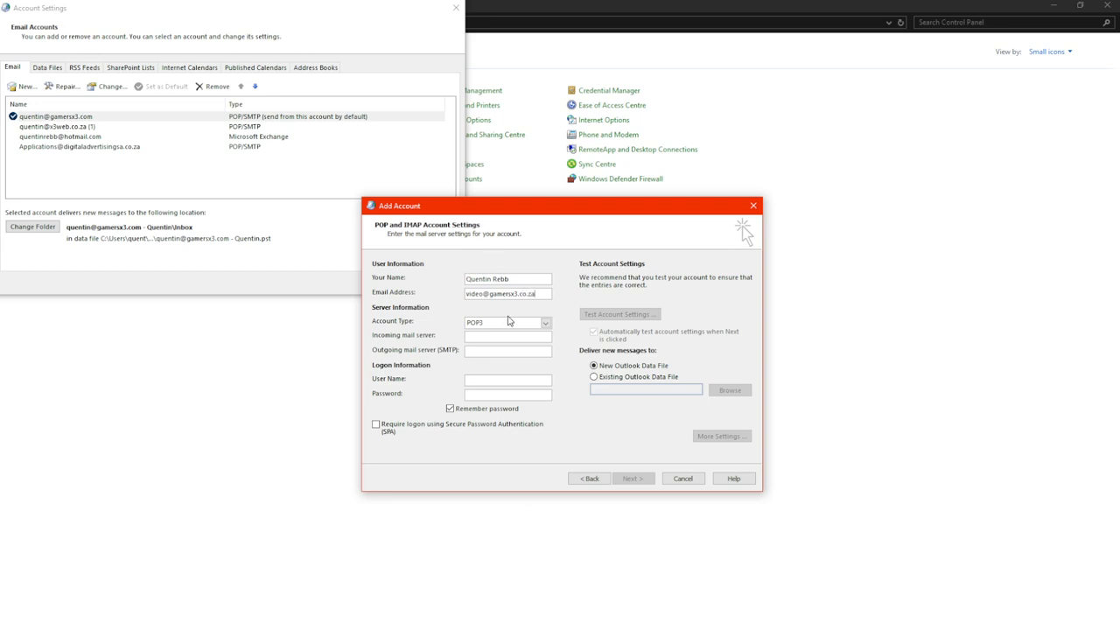
left_click(546, 322)
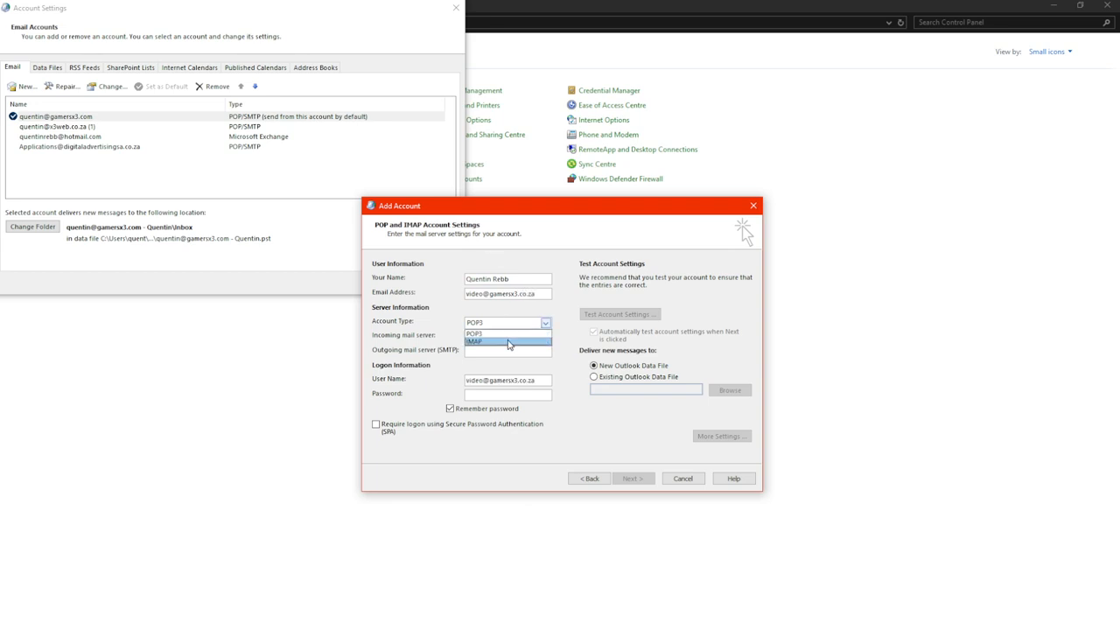
left_click(507, 340)
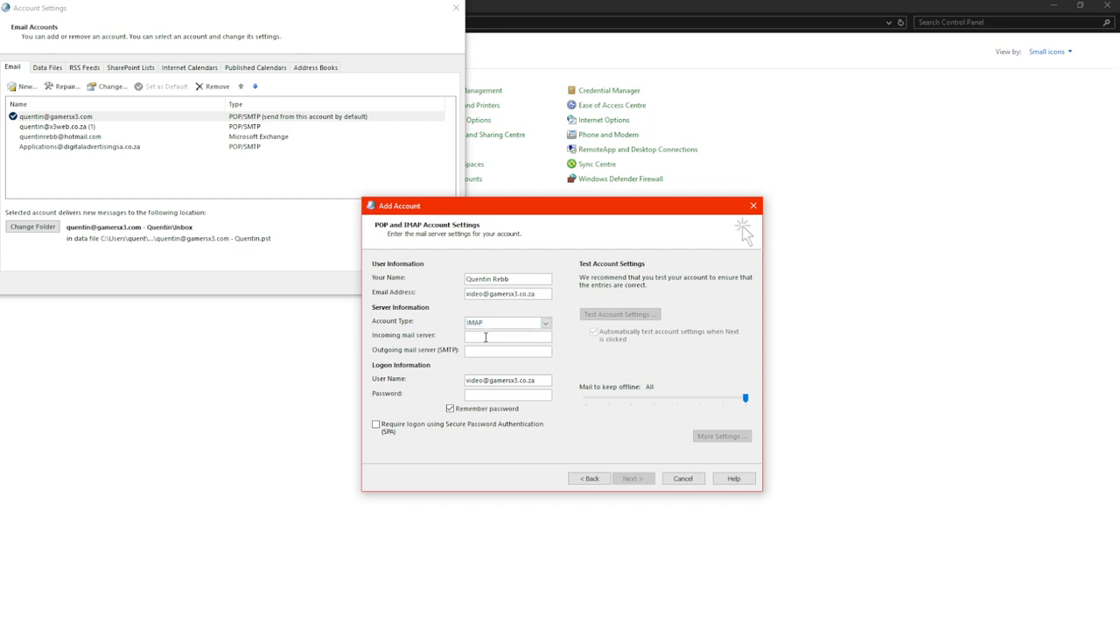
type("mail.gamer")
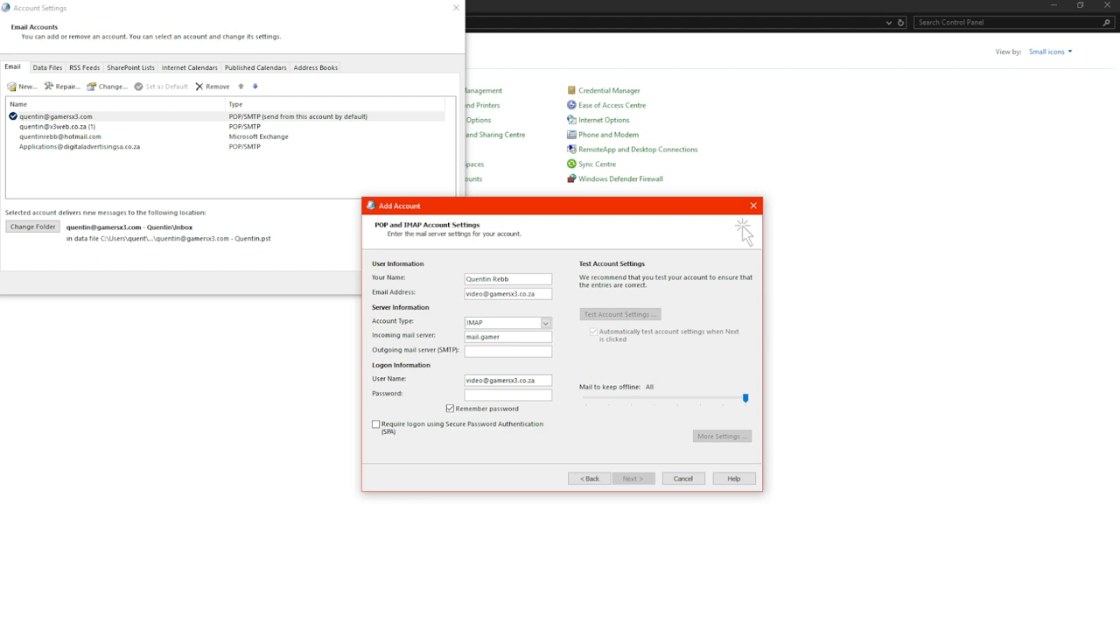
type("sx3.com")
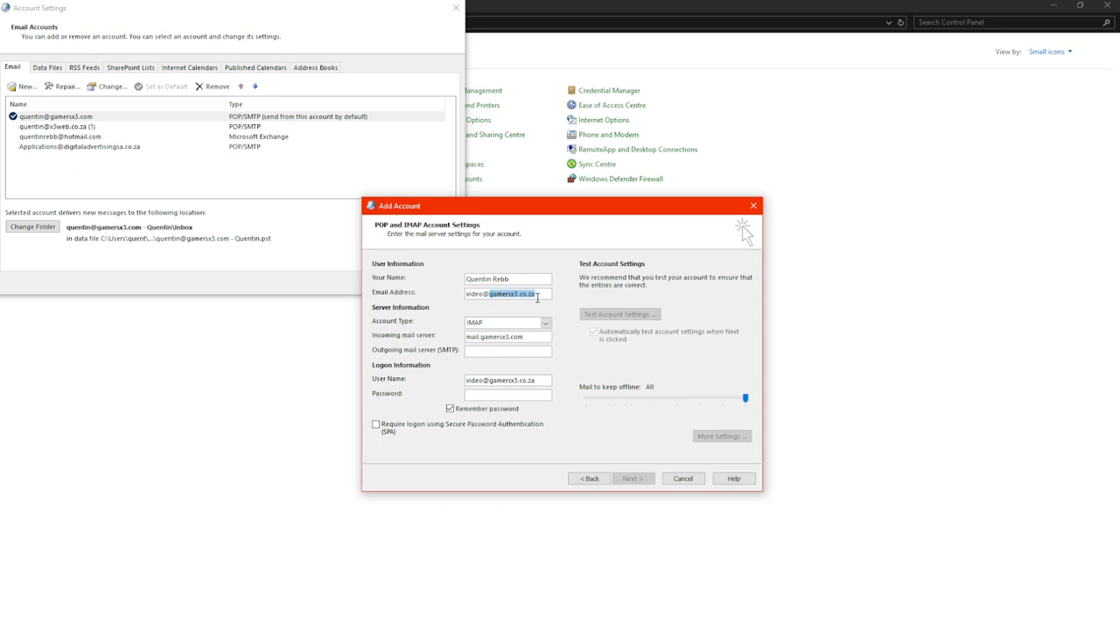
left_click(533, 294)
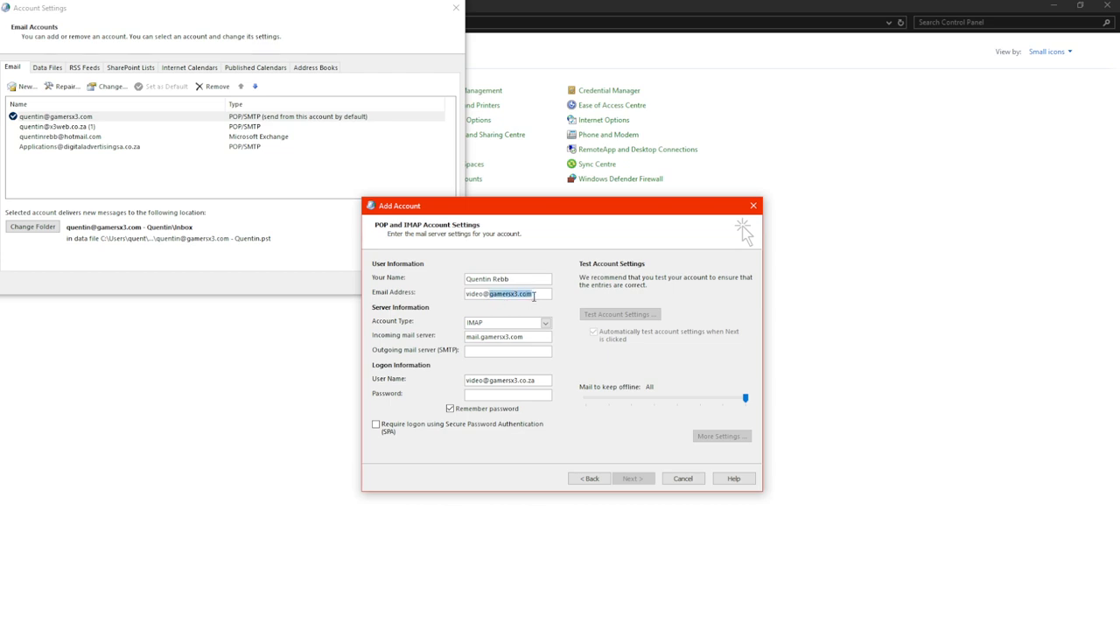
- Set incoming and outgoing servers to mail.gamersx3.com and enter the mailbox password
left_click(494, 336)
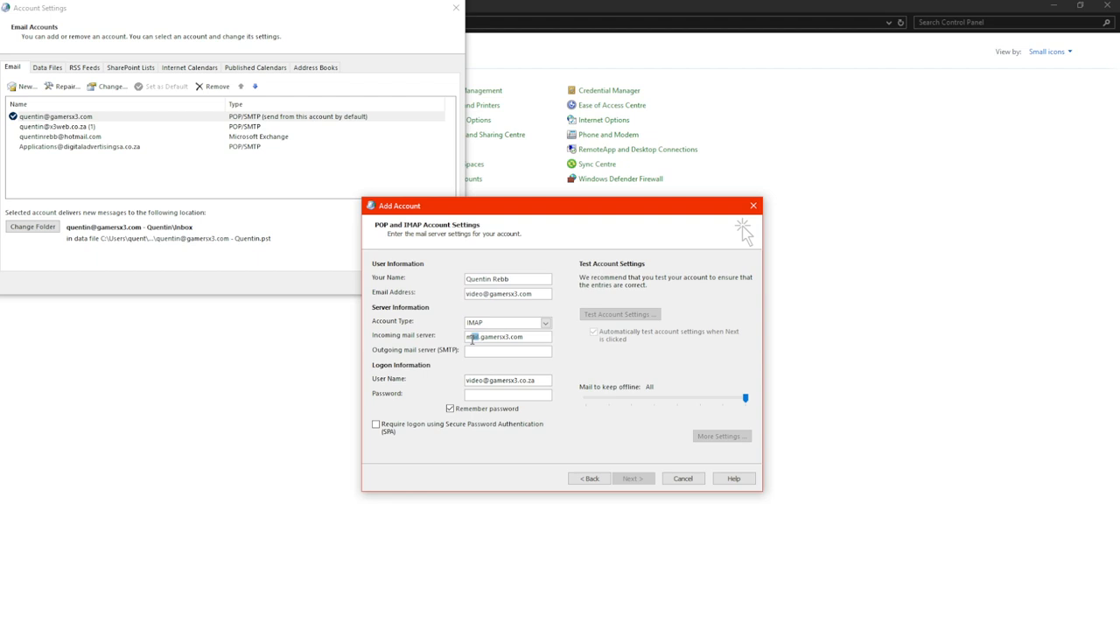
left_click(508, 350)
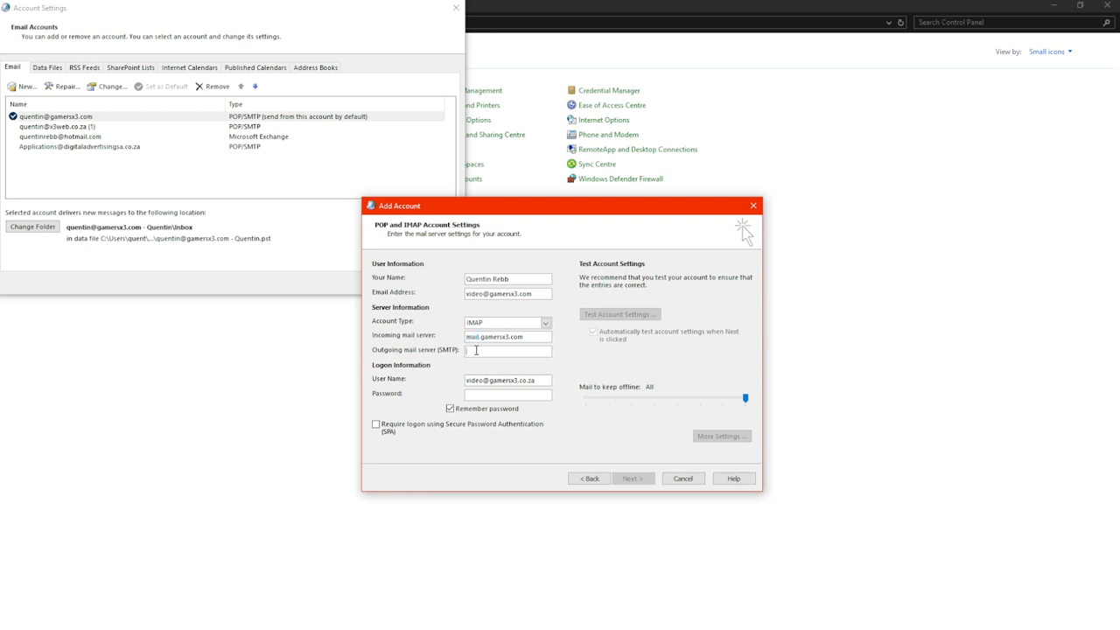
type("mail.gamersx3.com")
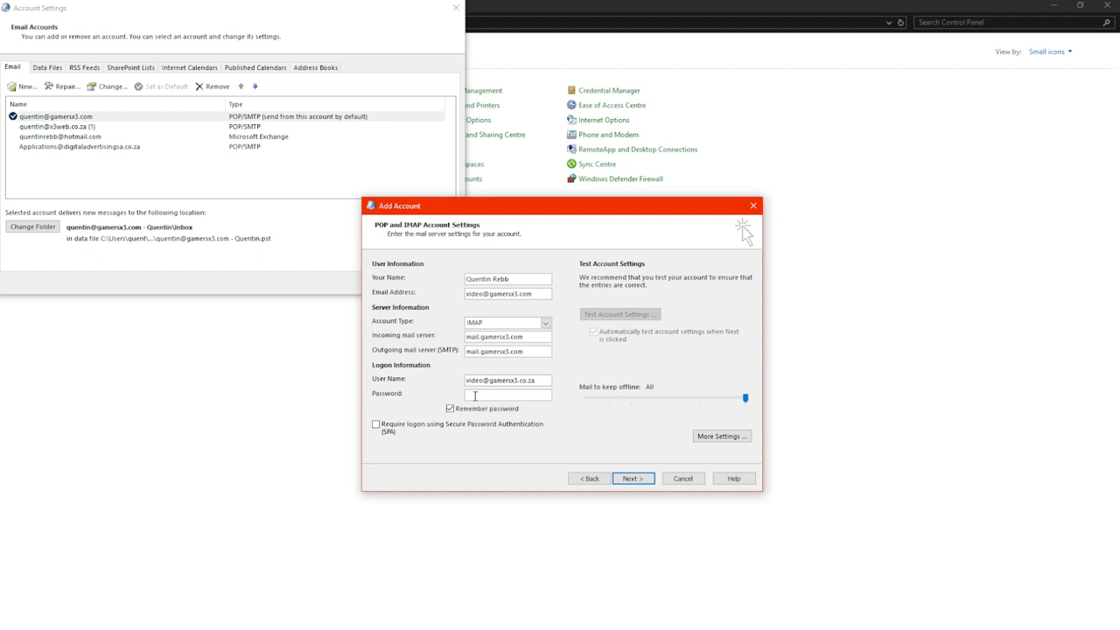
type("password")
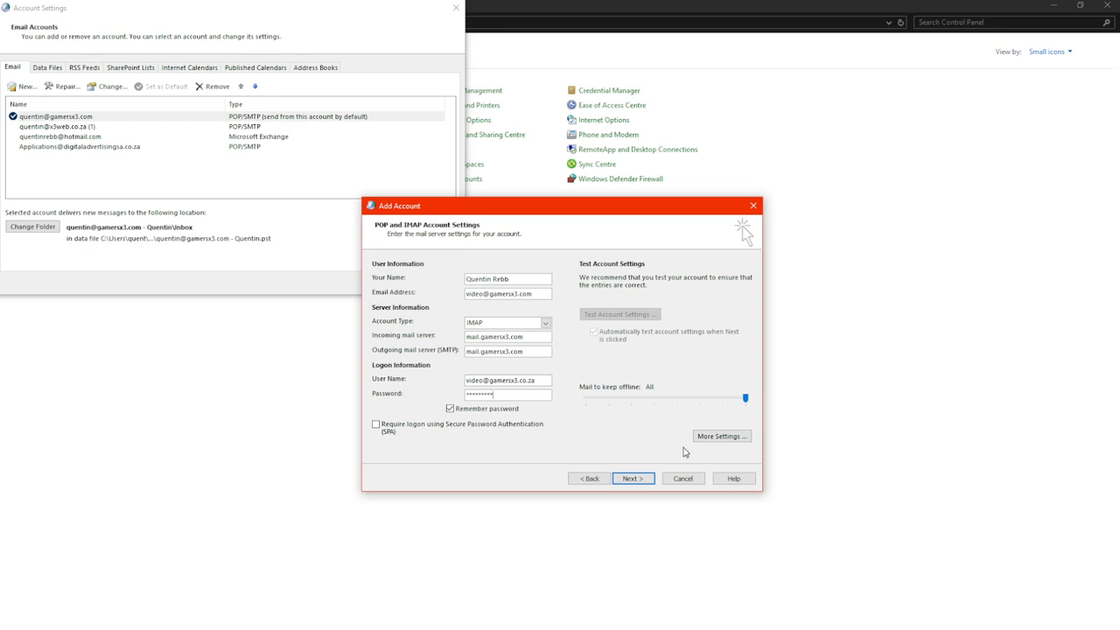
- Require outgoing server authentication in the account's More Settings
left_click(721, 436)
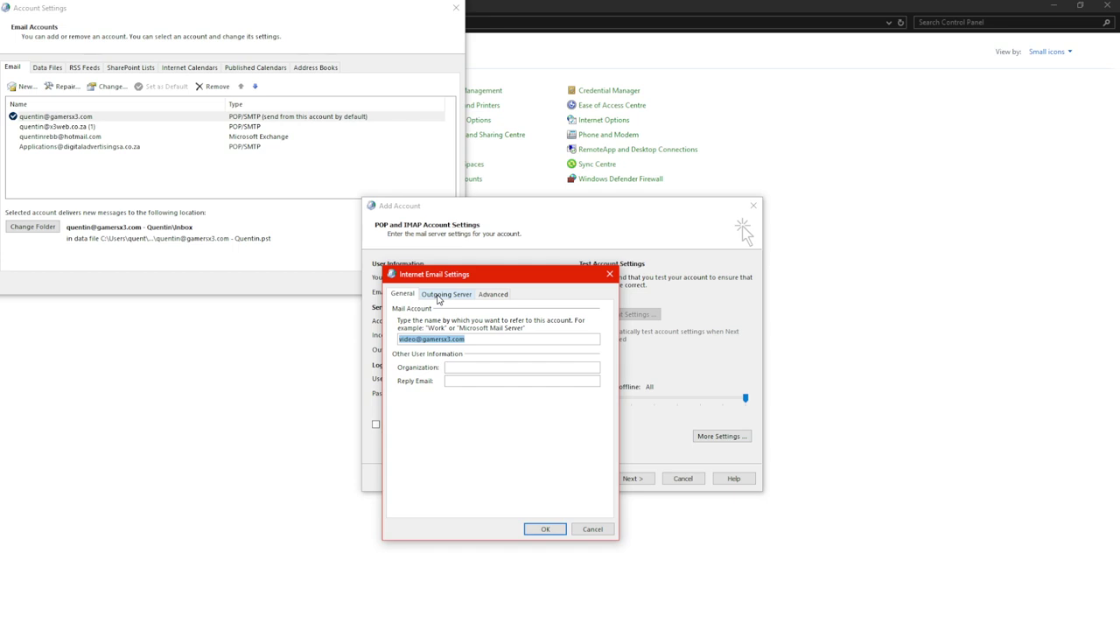
left_click(446, 294)
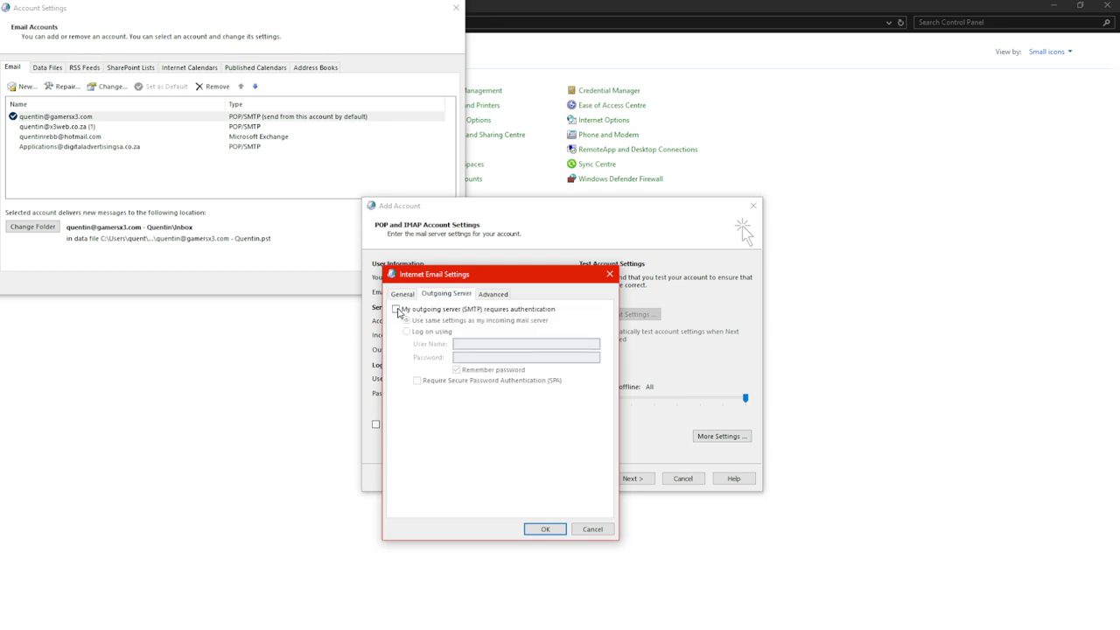
left_click(396, 308)
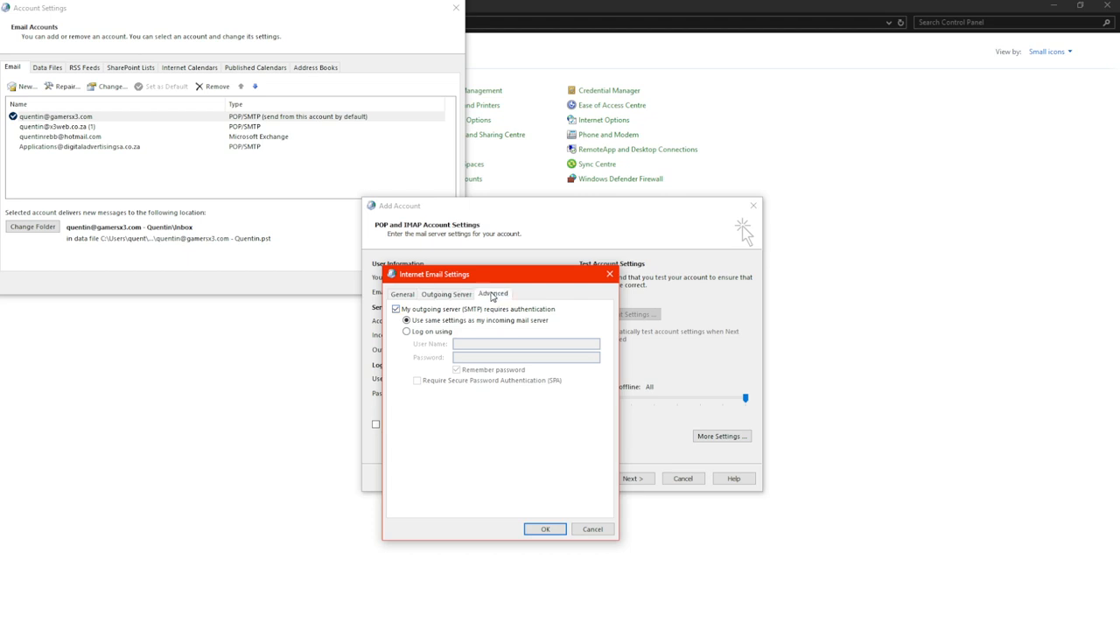
left_click(494, 294)
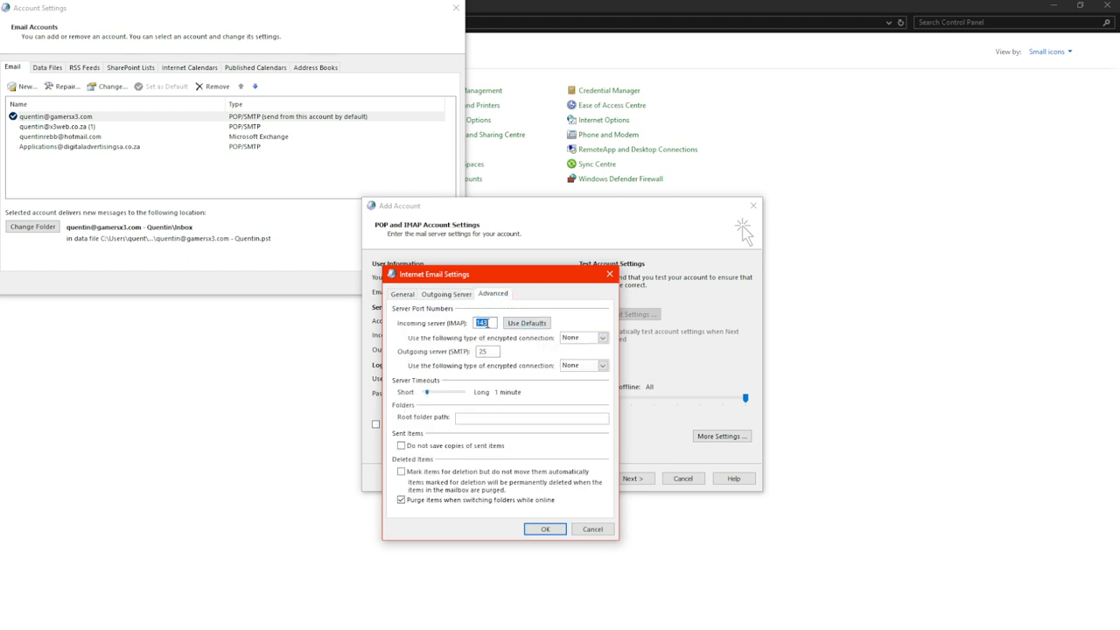
- Set incoming port 993 with SSL/TLS and outgoing SSL/TLS encryption, then save
type("993")
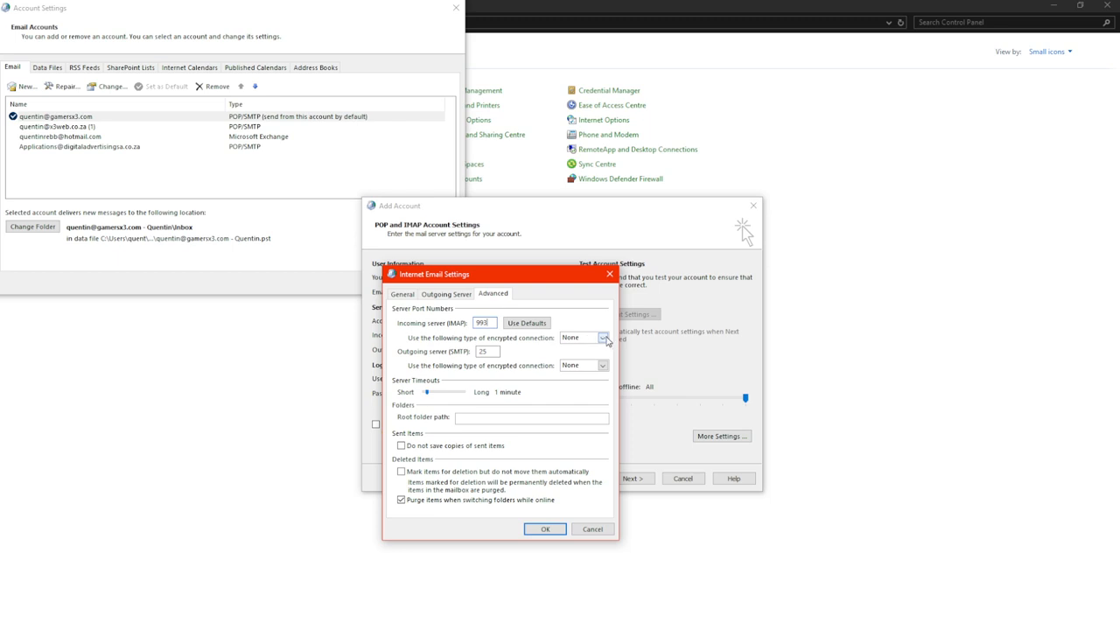
left_click(602, 340)
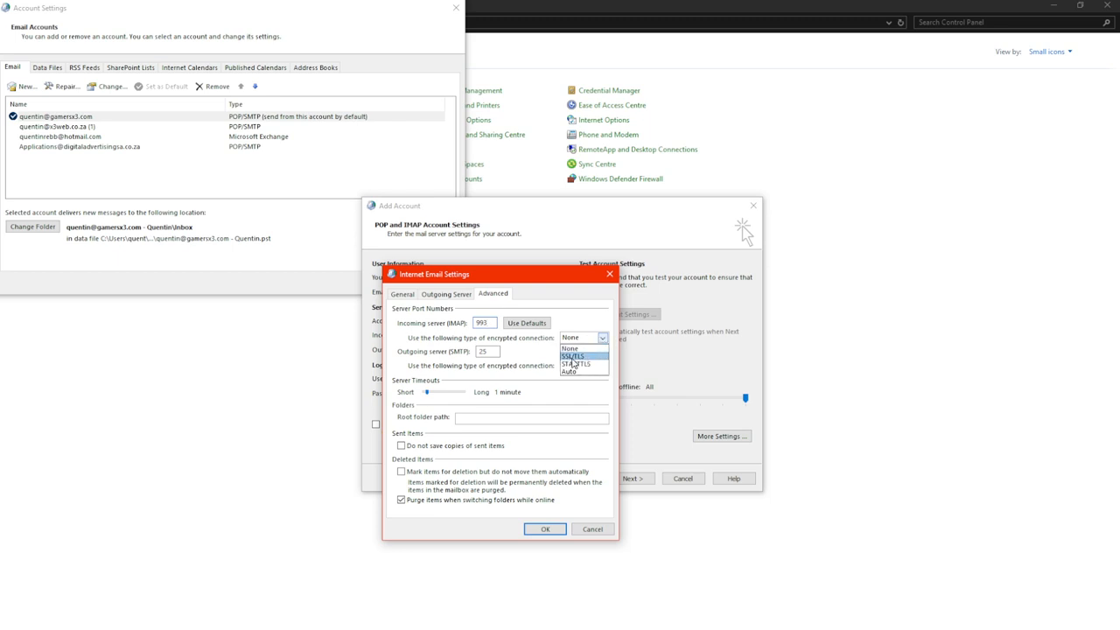
left_click(574, 357)
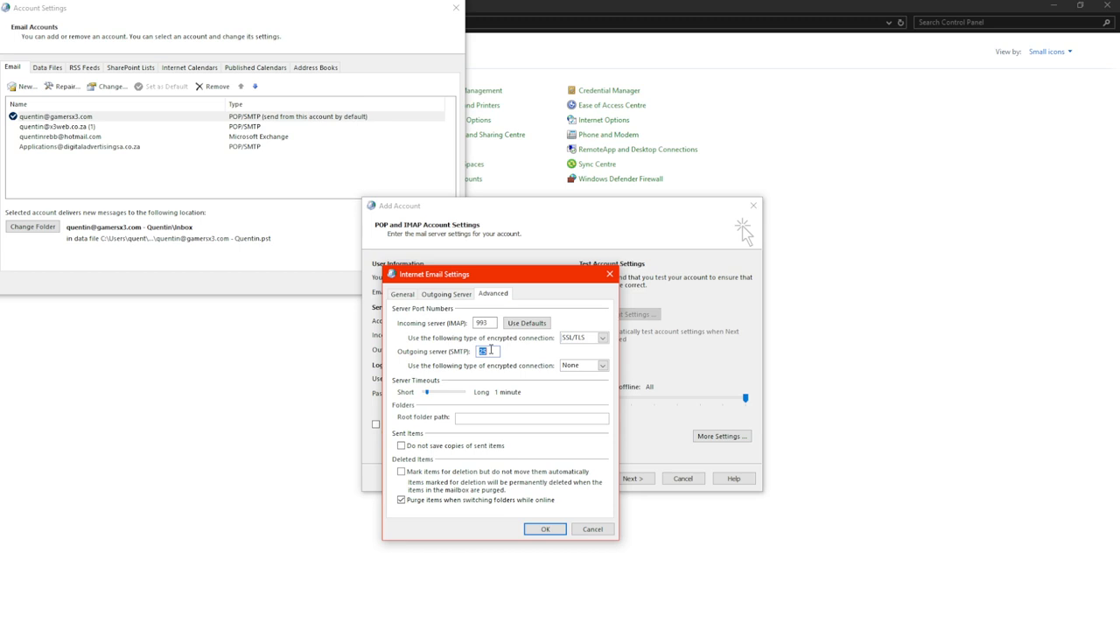
type("465")
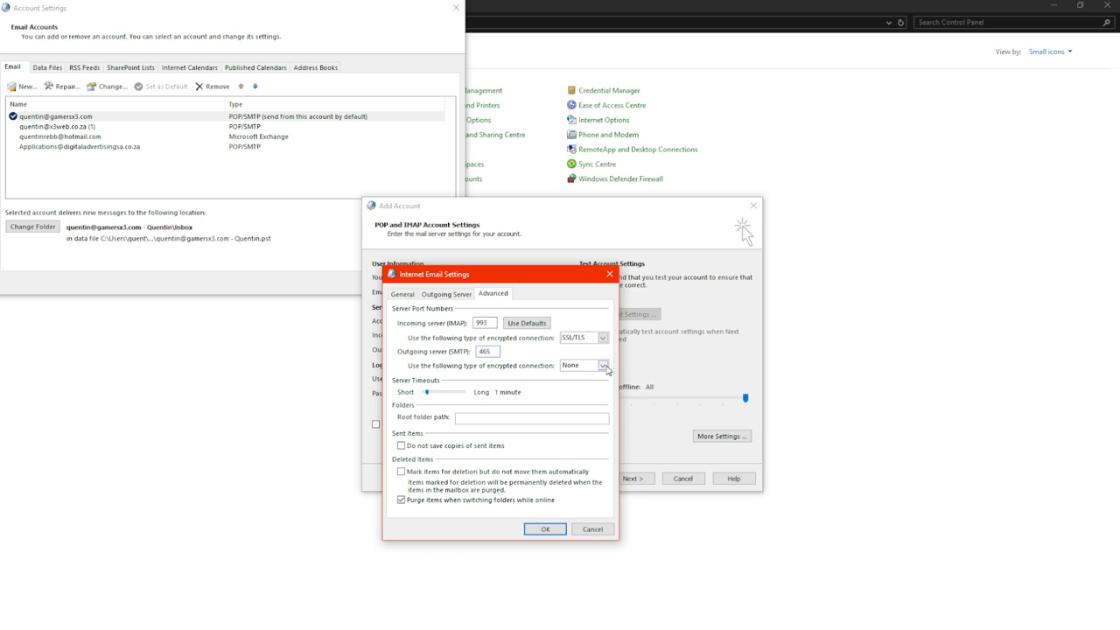
left_click(573, 366)
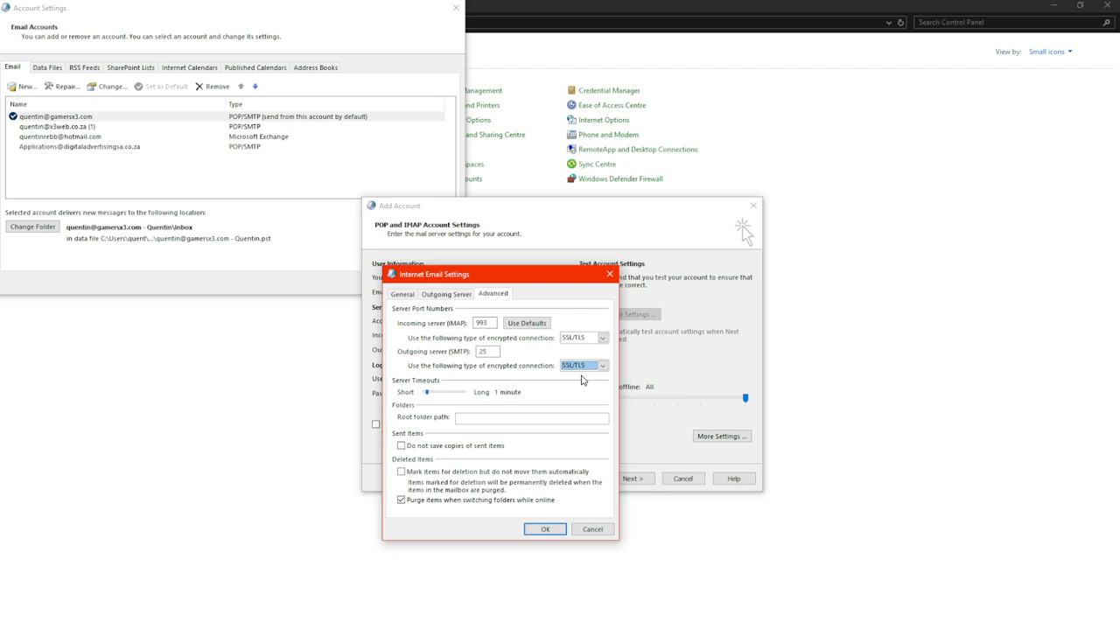
mouse_move(504, 389)
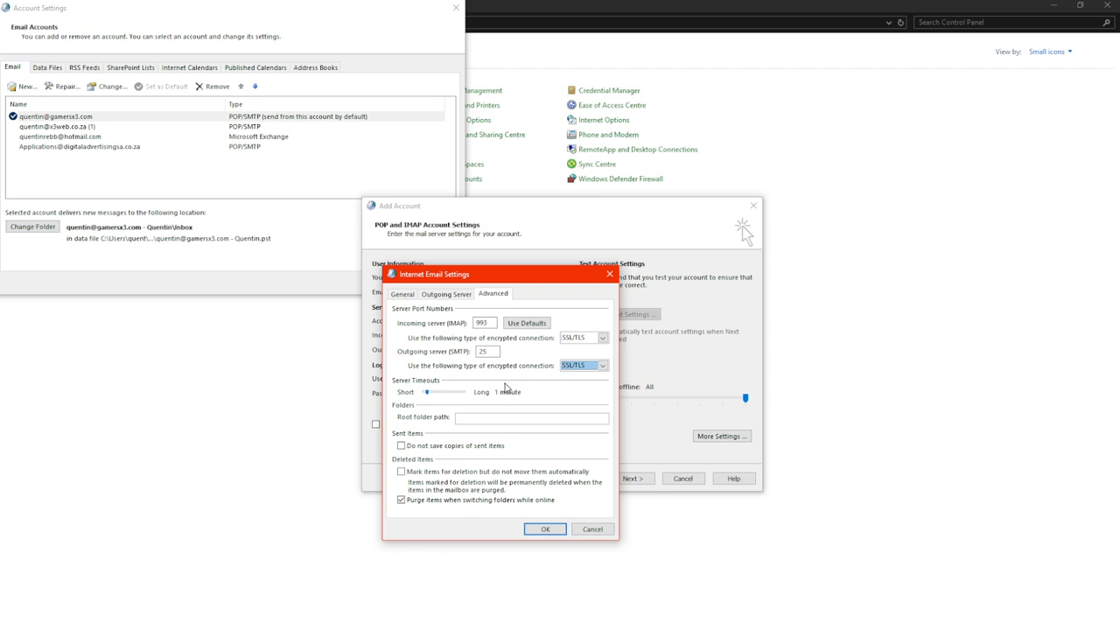
mouse_move(544, 529)
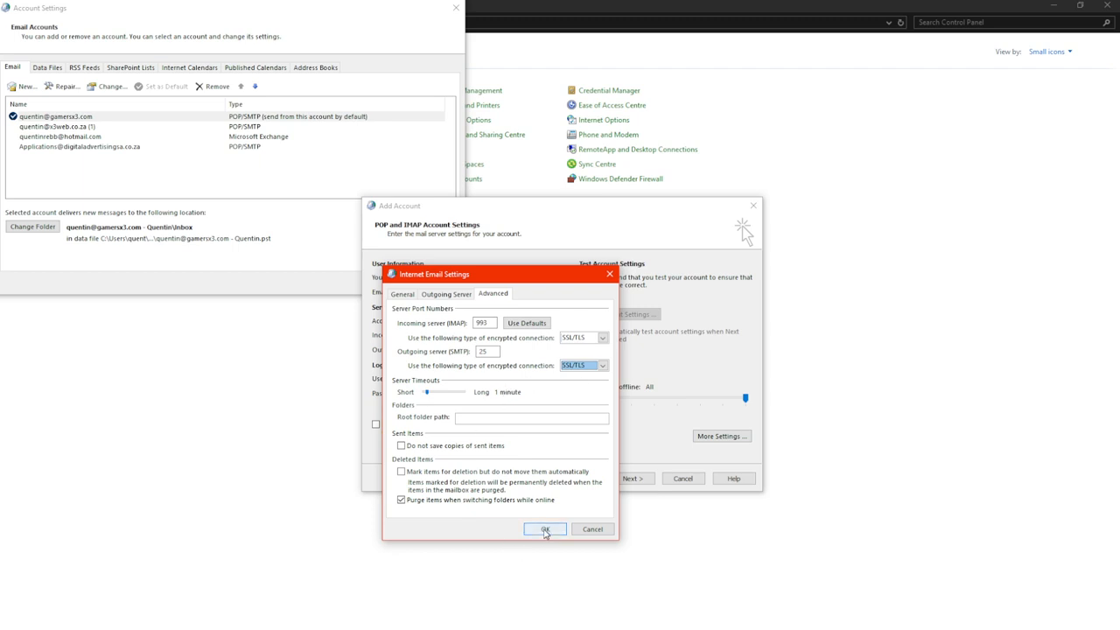
left_click(545, 528)
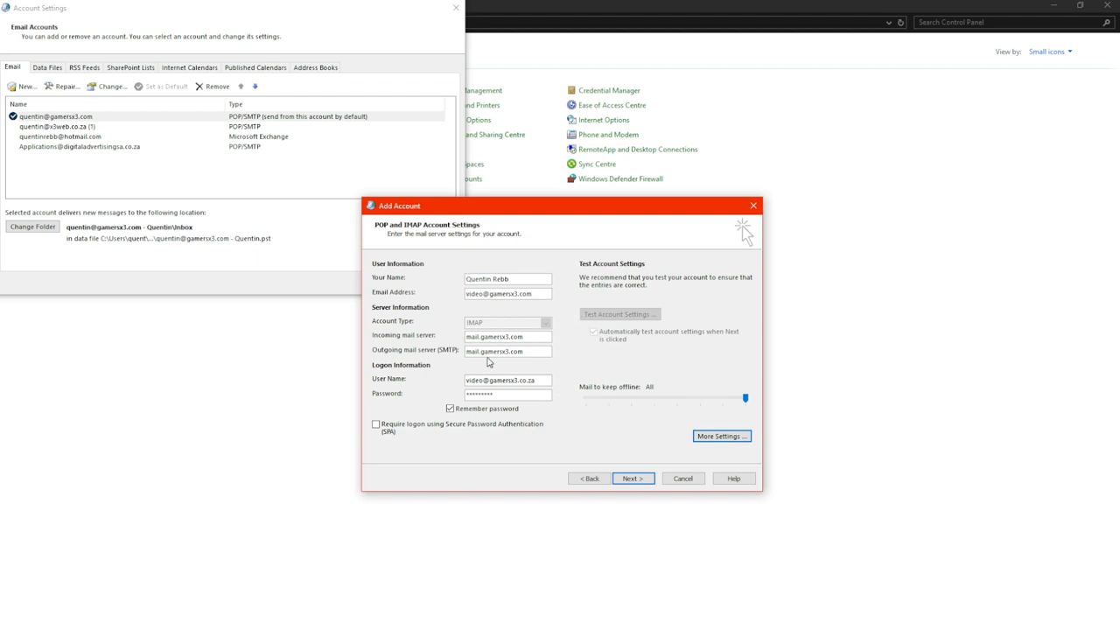
- Run the account settings test and stop it after the IMAP login fails
left_click(633, 478)
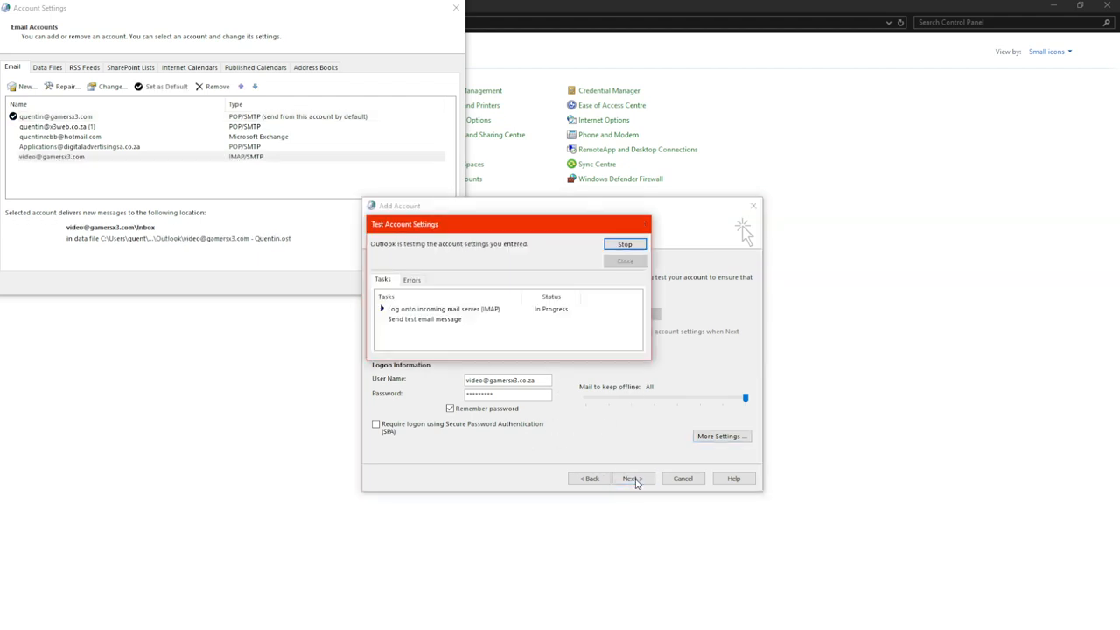
mouse_move(539, 324)
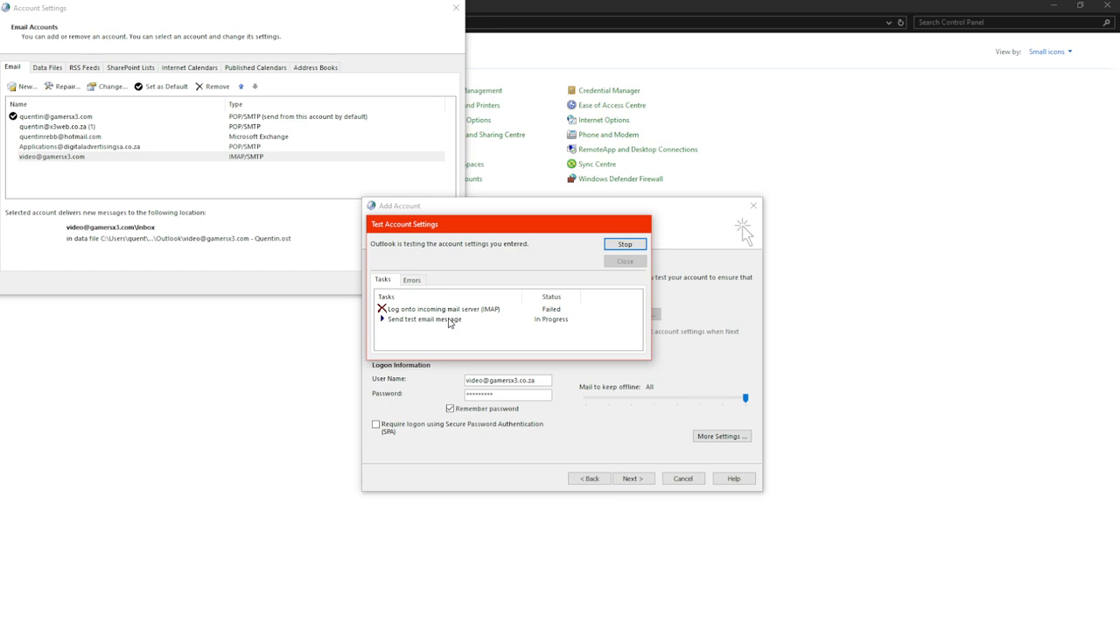
mouse_move(458, 331)
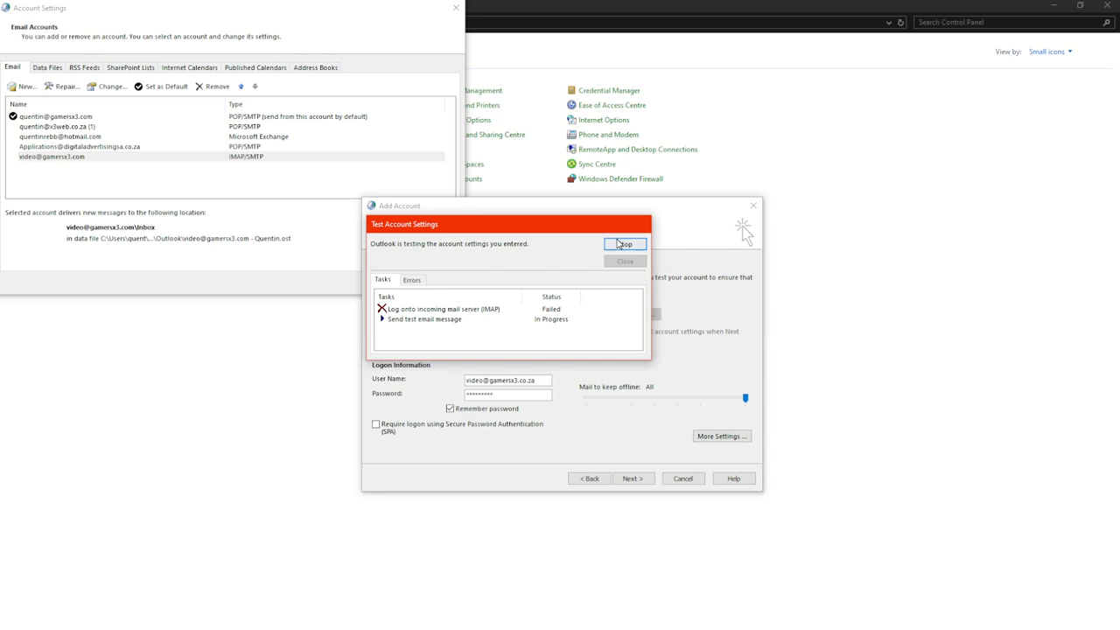
left_click(624, 245)
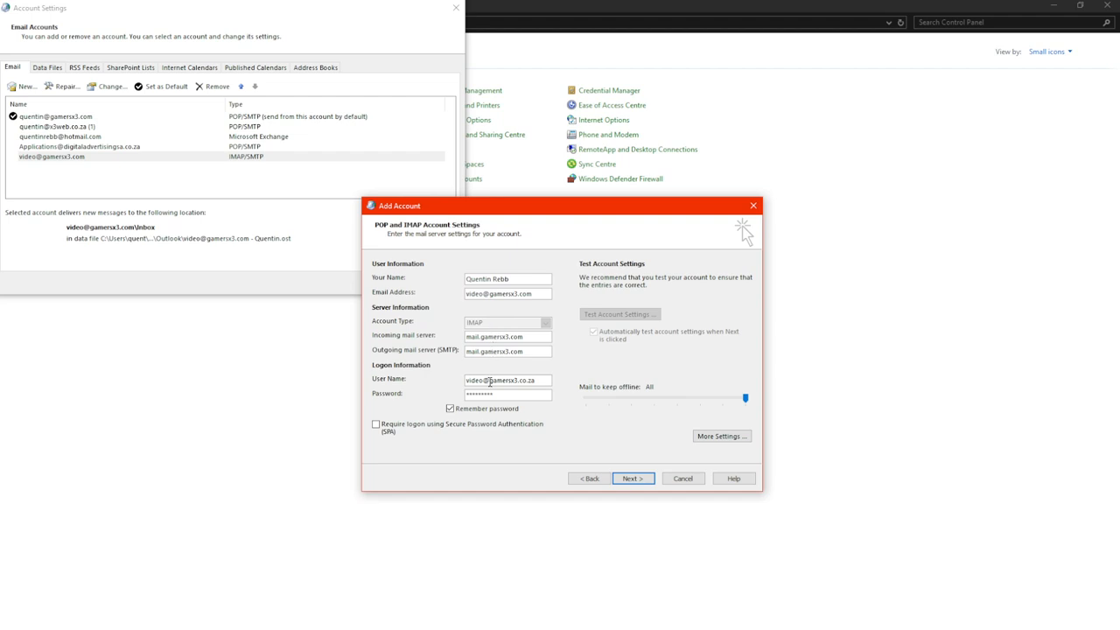
- Correct the user name's domain to end in .com and retest the account
double_click(522, 380)
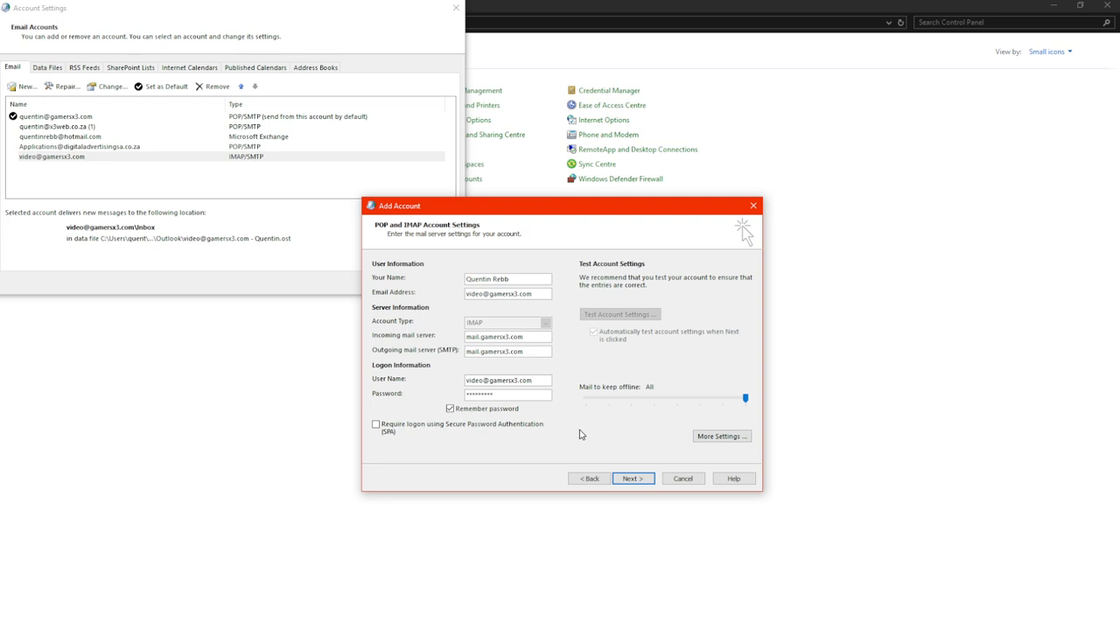
mouse_move(634, 478)
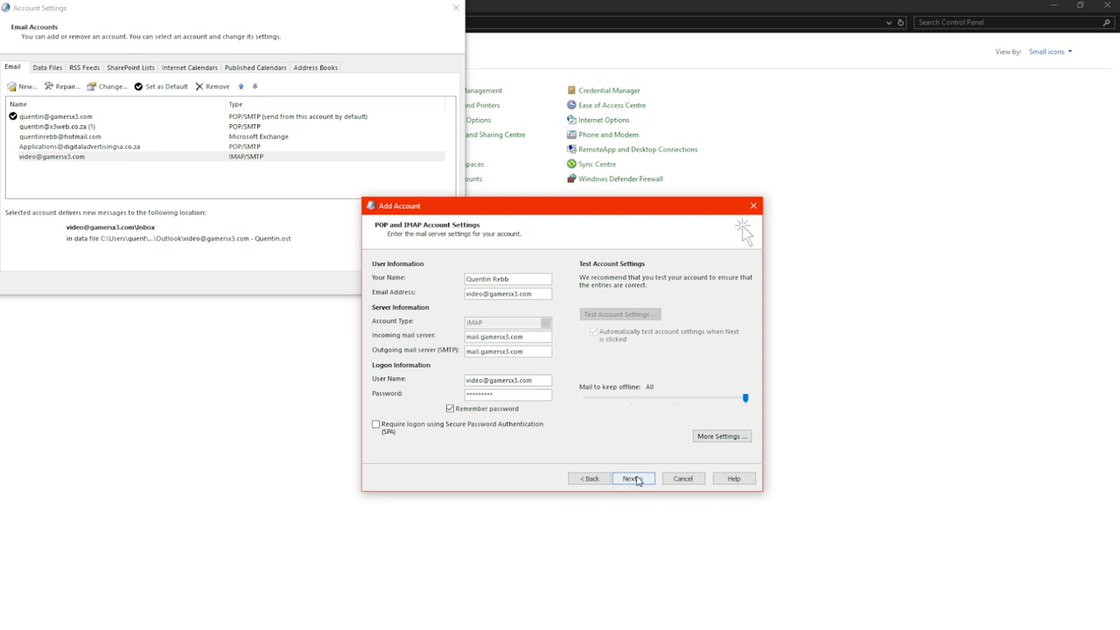
left_click(632, 477)
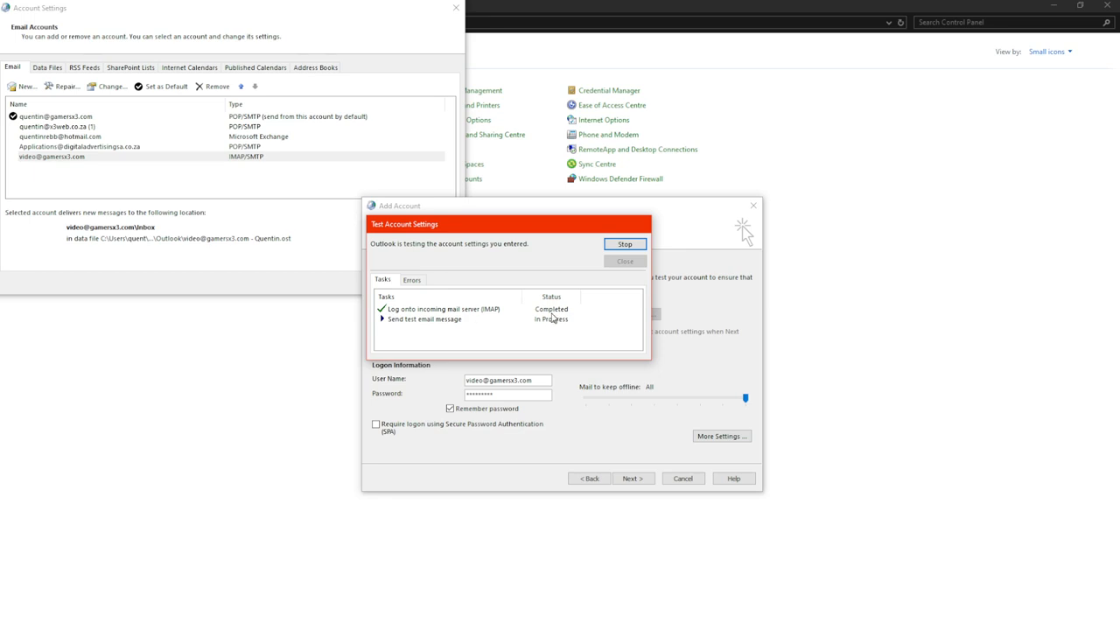
mouse_move(518, 323)
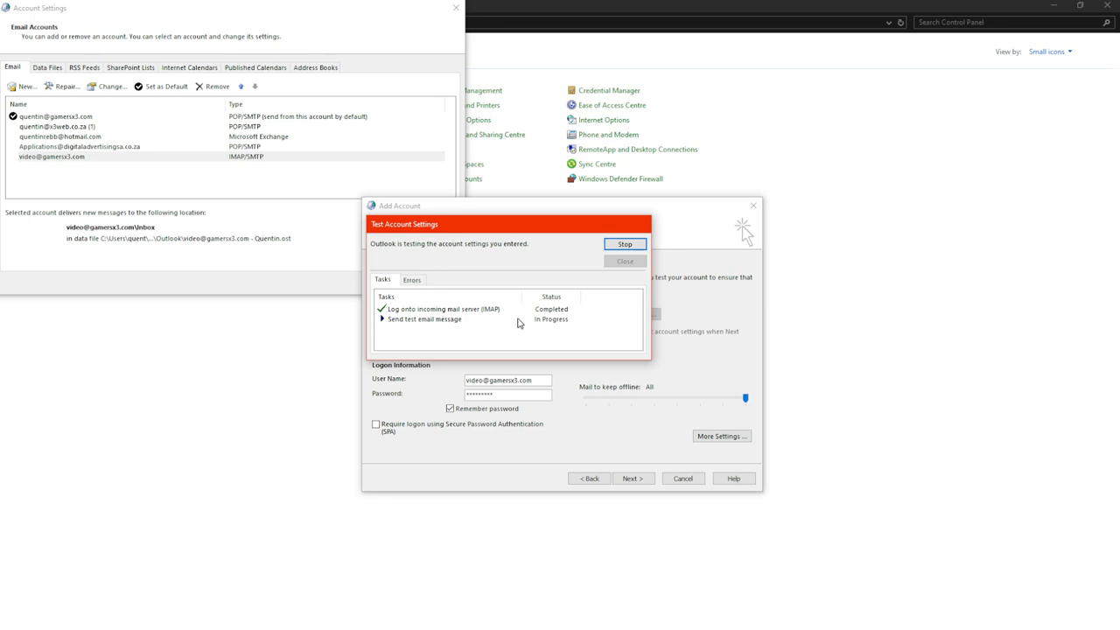
mouse_move(452, 330)
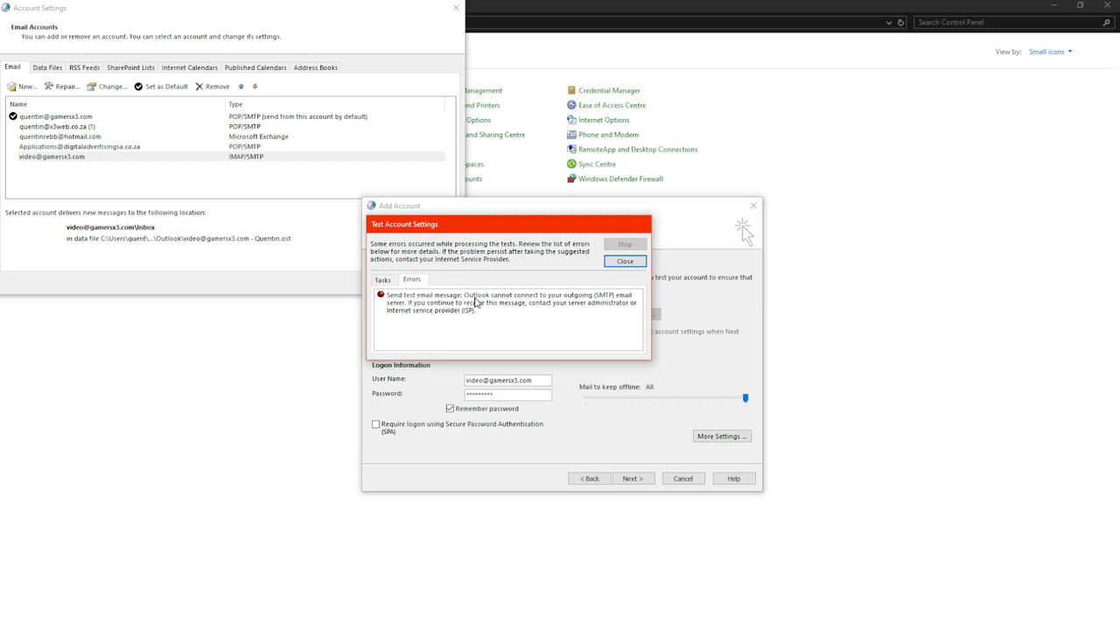
mouse_move(609, 303)
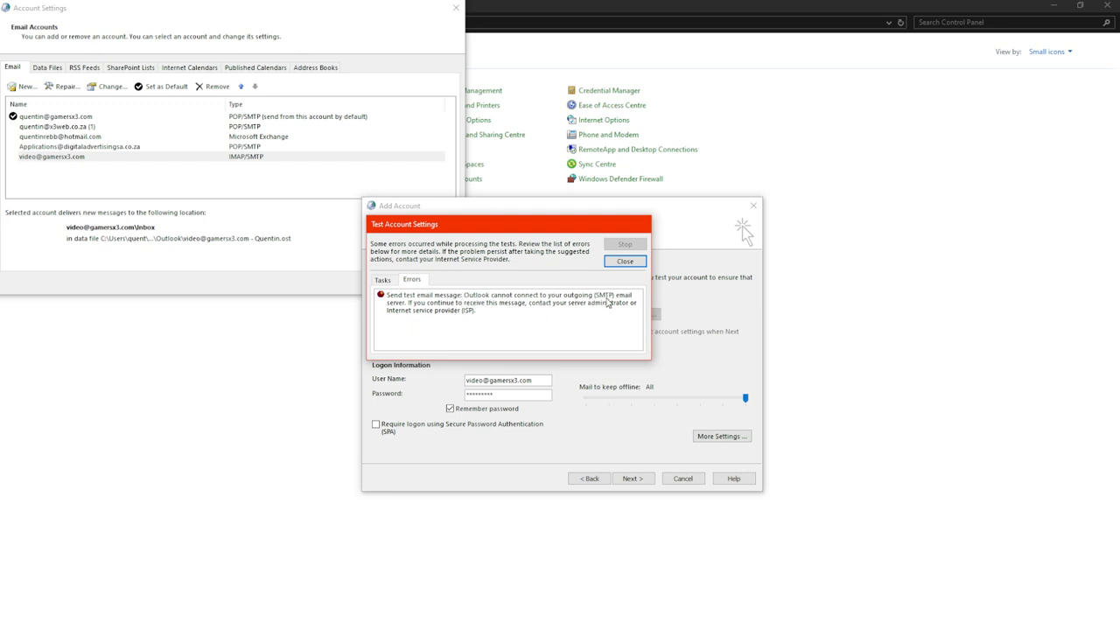
- Change the outgoing SMTP port to 465 and retest the account successfully
left_click(624, 260)
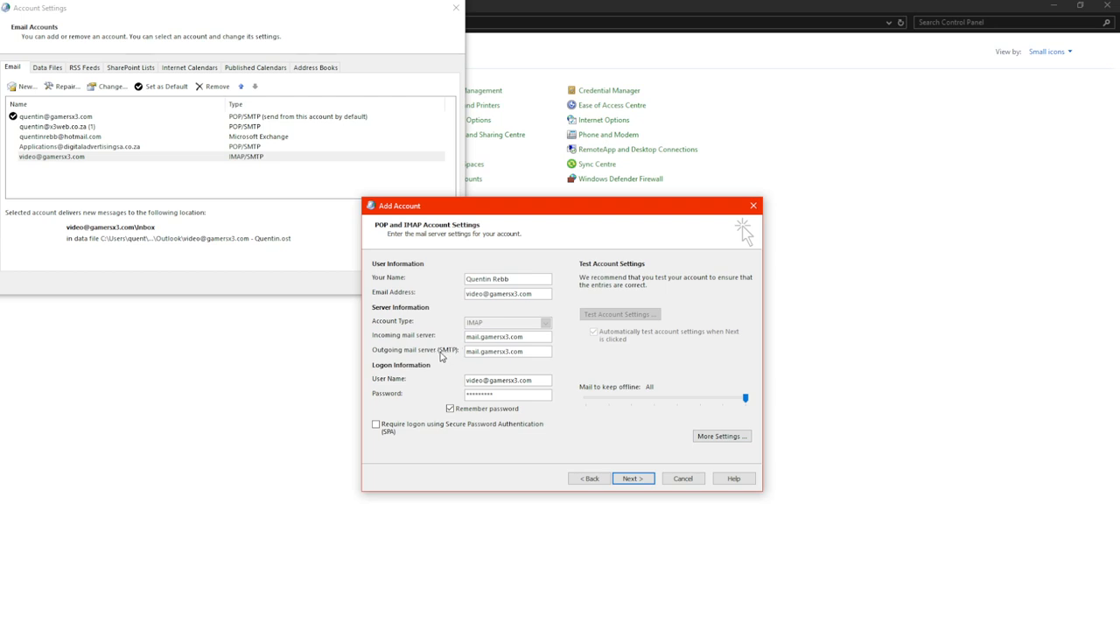
mouse_move(395, 345)
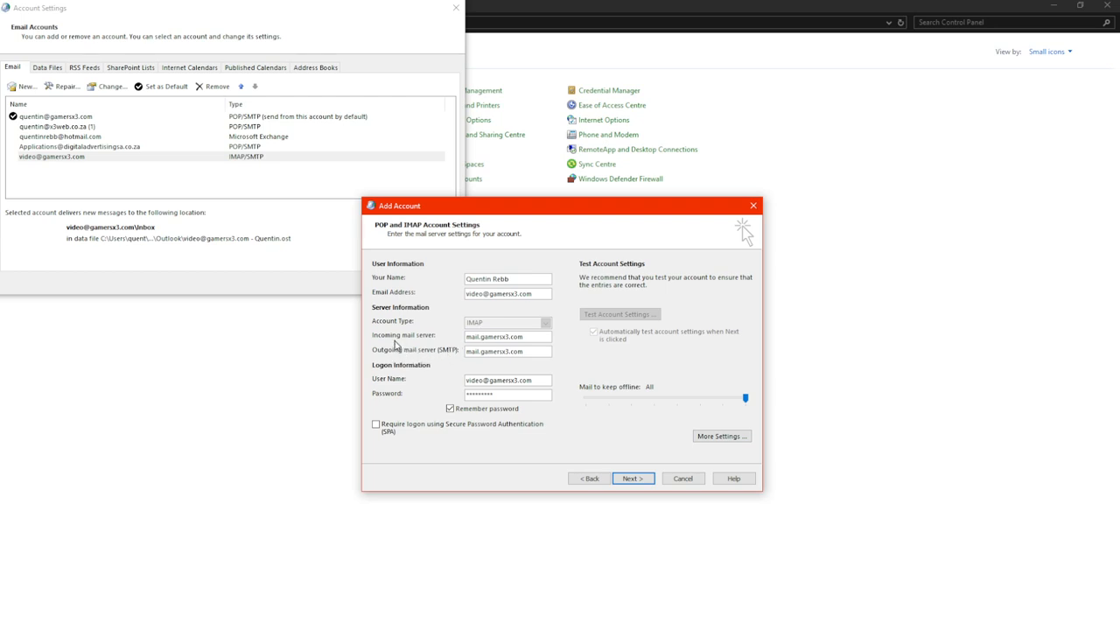
mouse_move(619, 452)
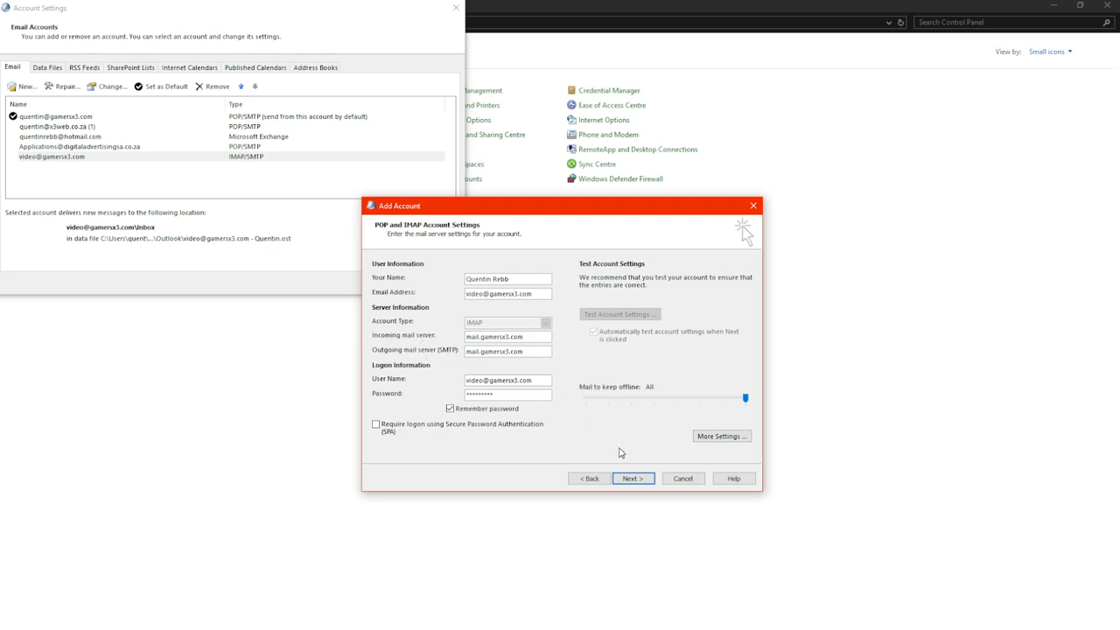
left_click(722, 436)
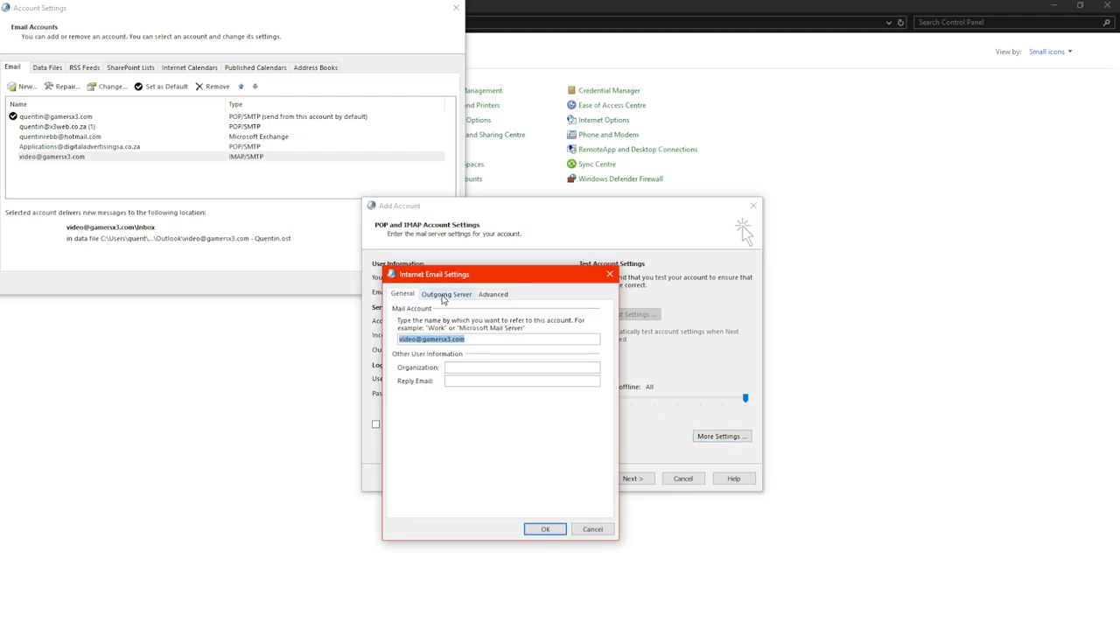
left_click(494, 294)
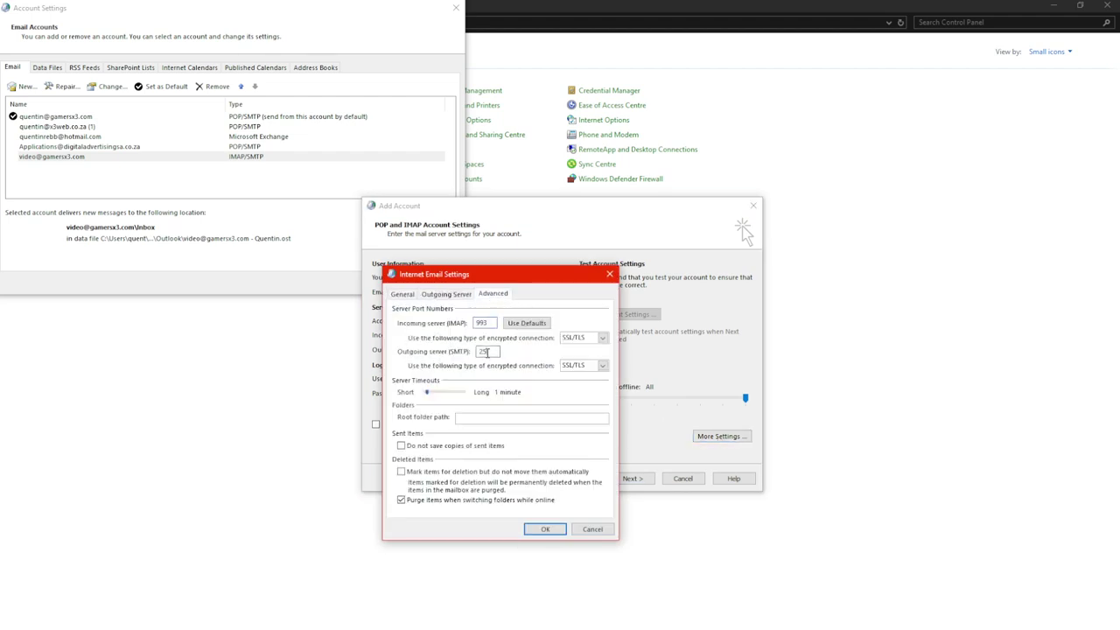
type("46")
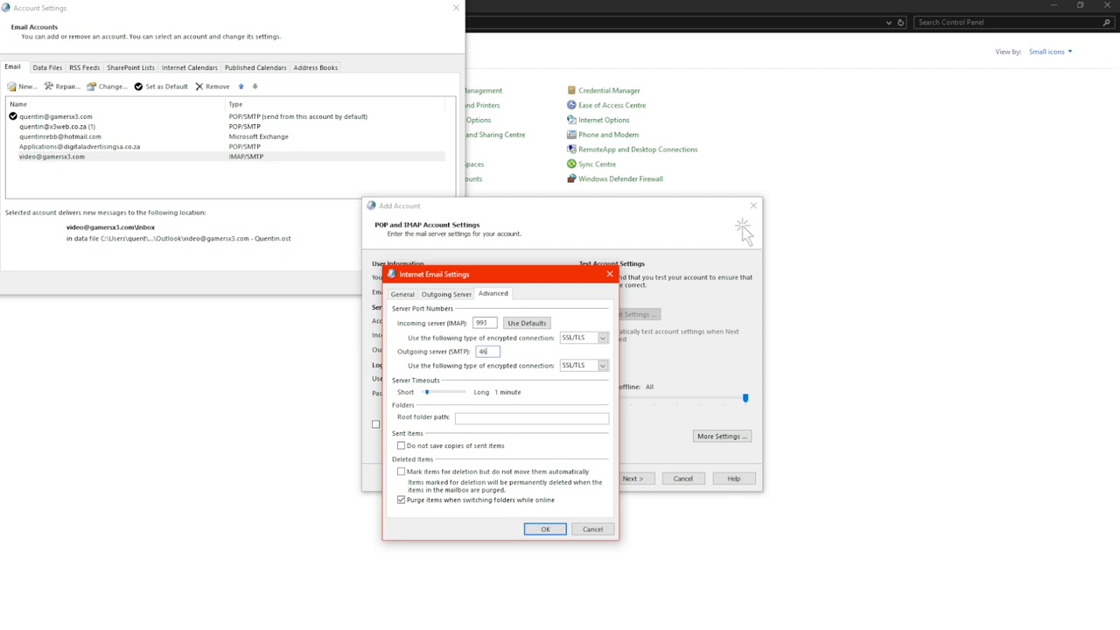
type("5")
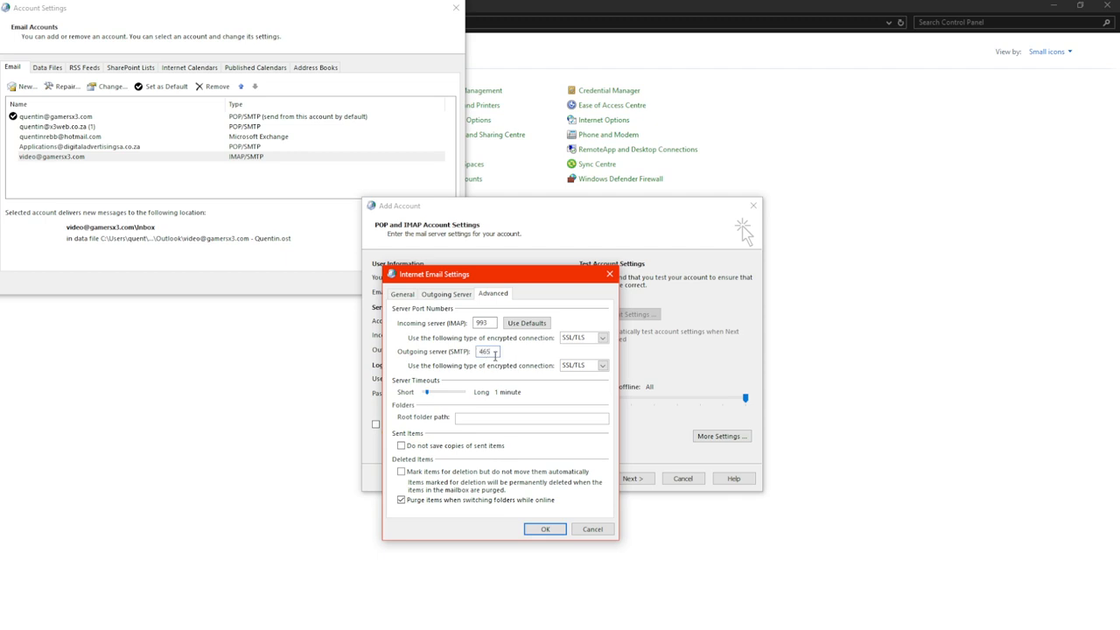
left_click(546, 529)
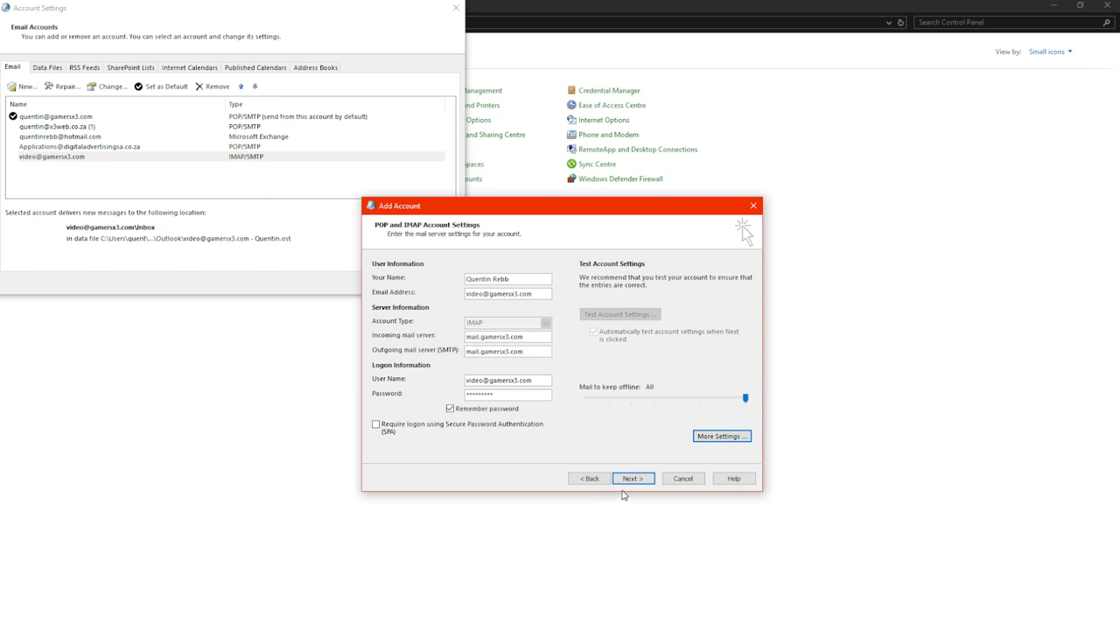
left_click(633, 478)
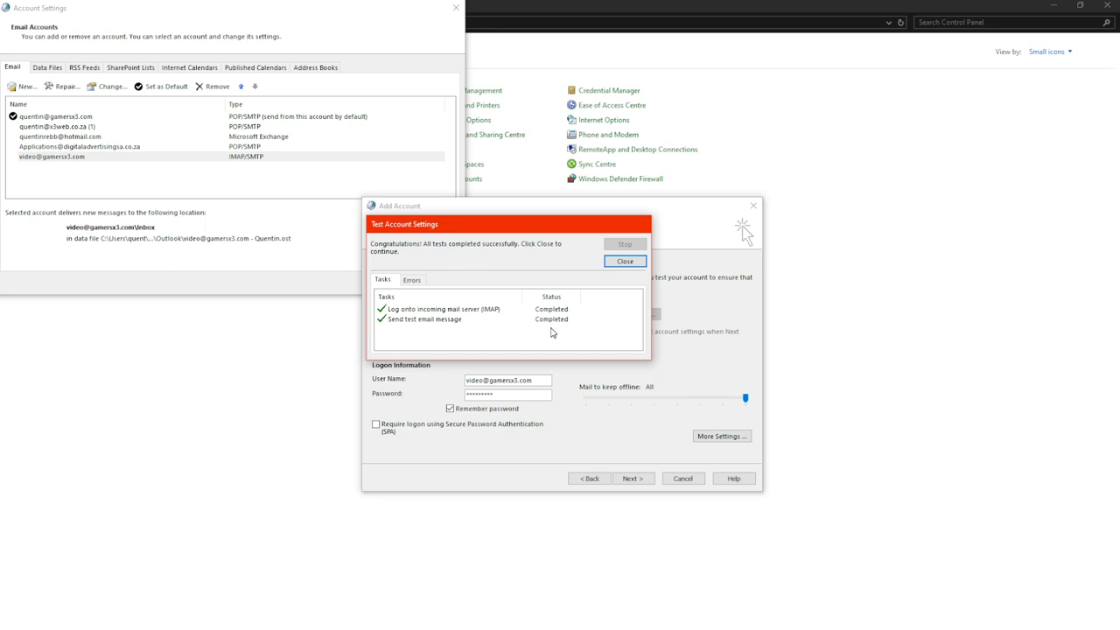
- Dismiss the test results, finish adding the IMAP account, and close Account Settings
left_click(625, 261)
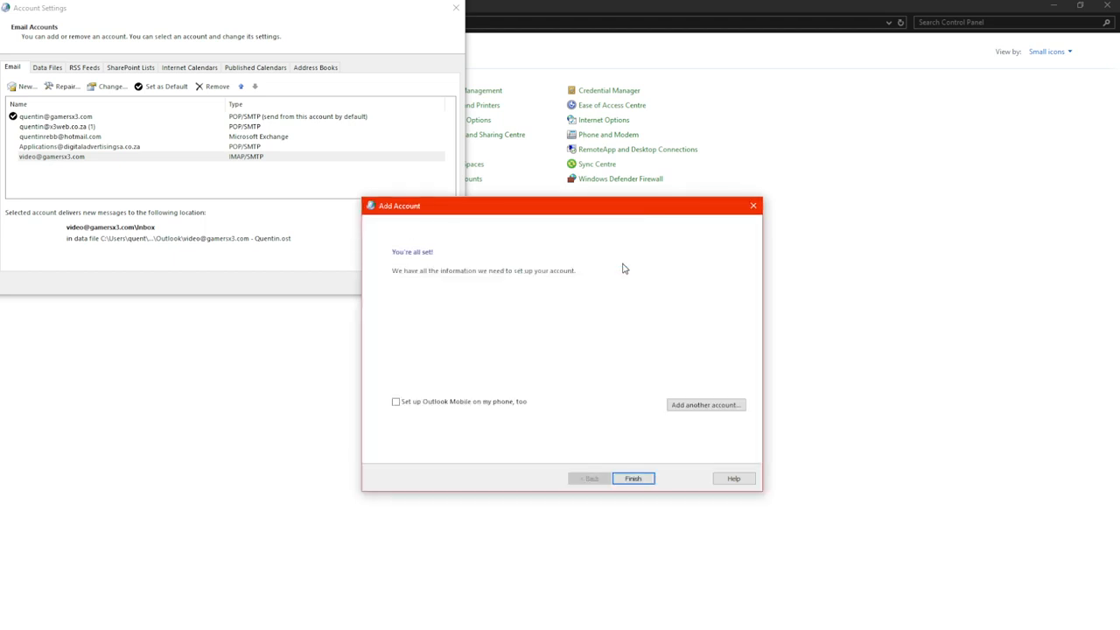
left_click(633, 478)
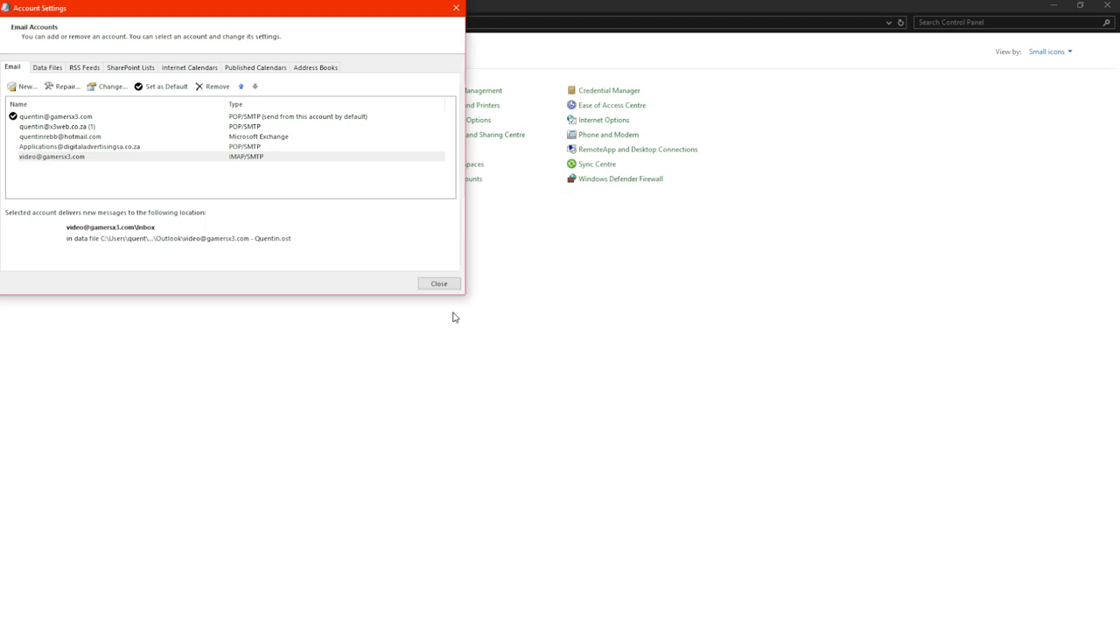
left_click(437, 283)
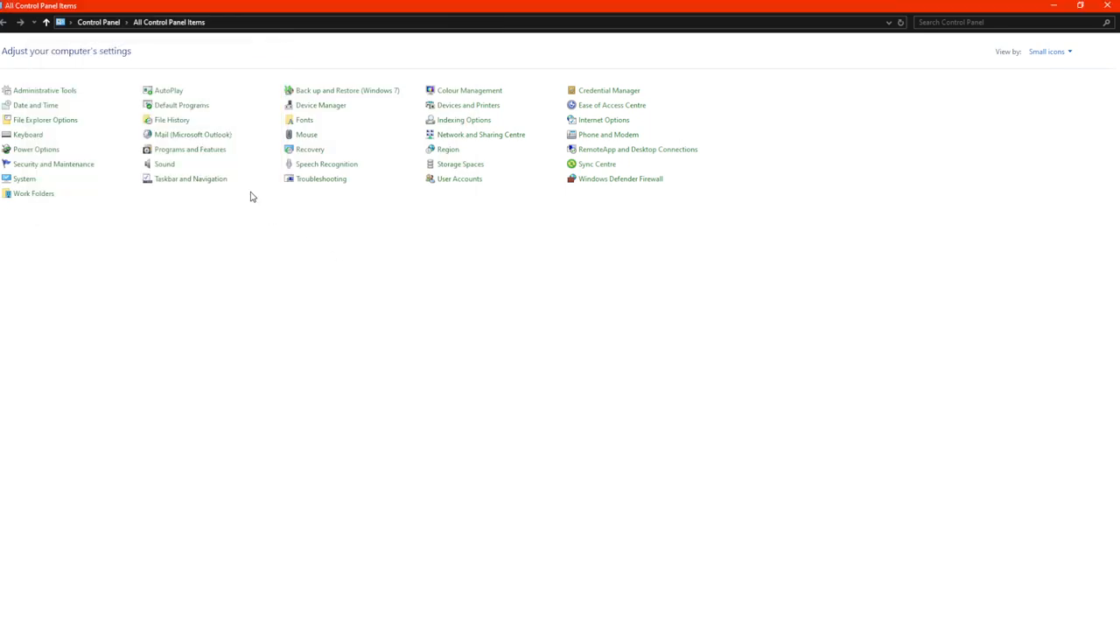
mouse_move(341, 324)
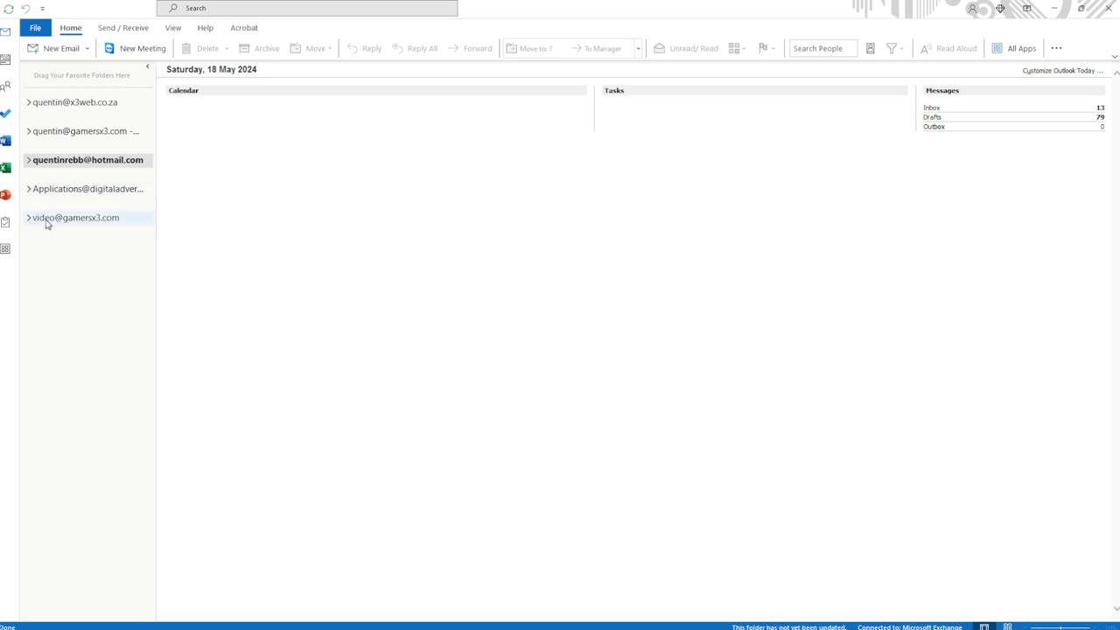
left_click(74, 101)
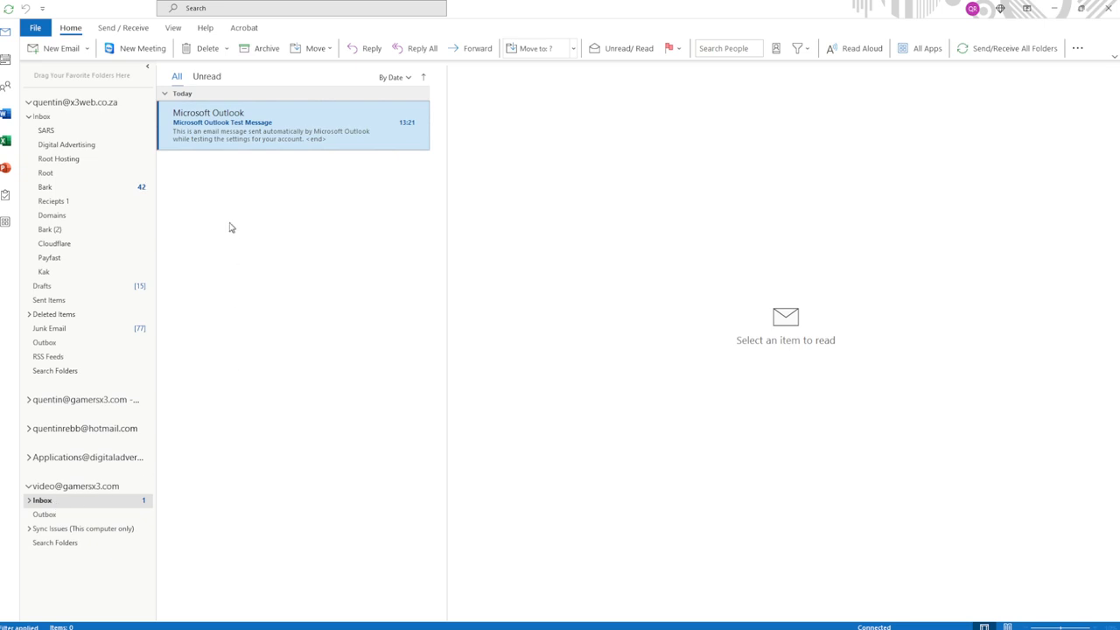
left_click(294, 126)
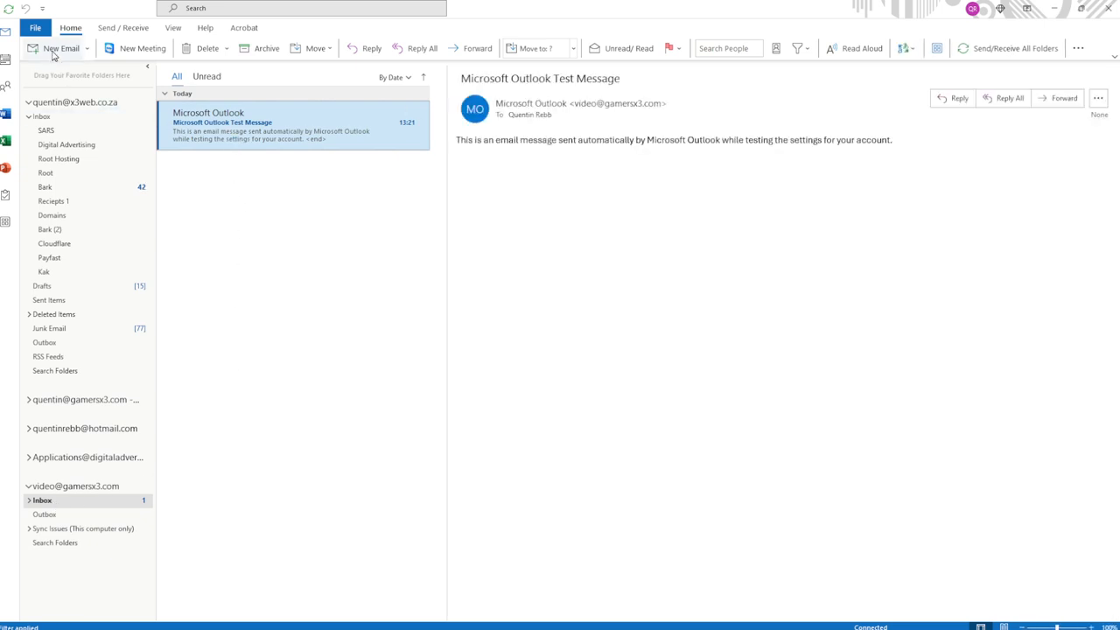
left_click(62, 49)
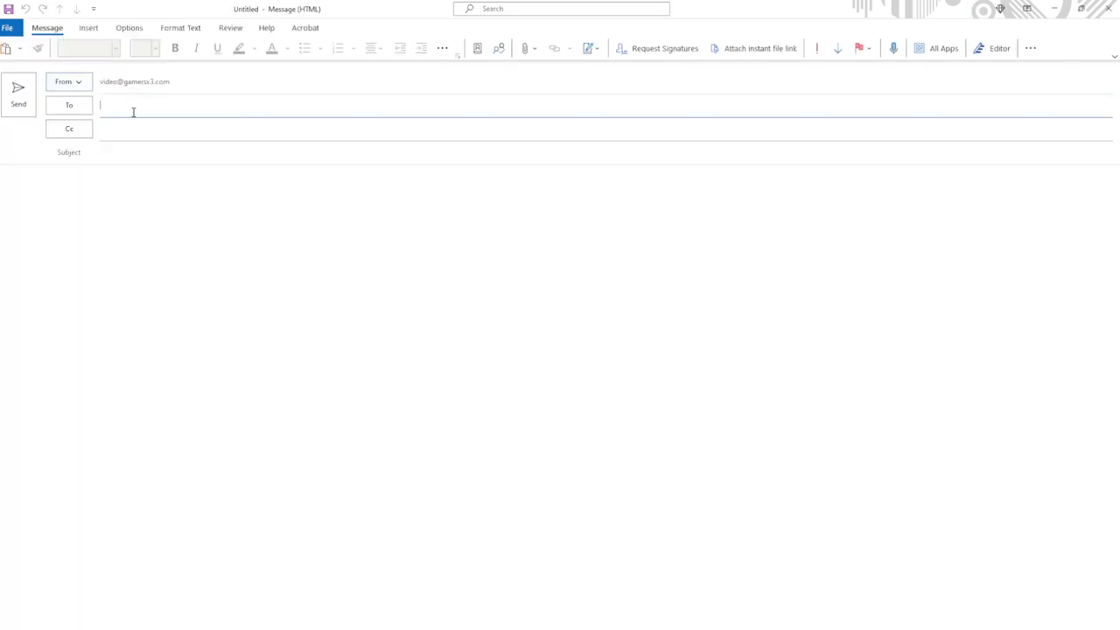